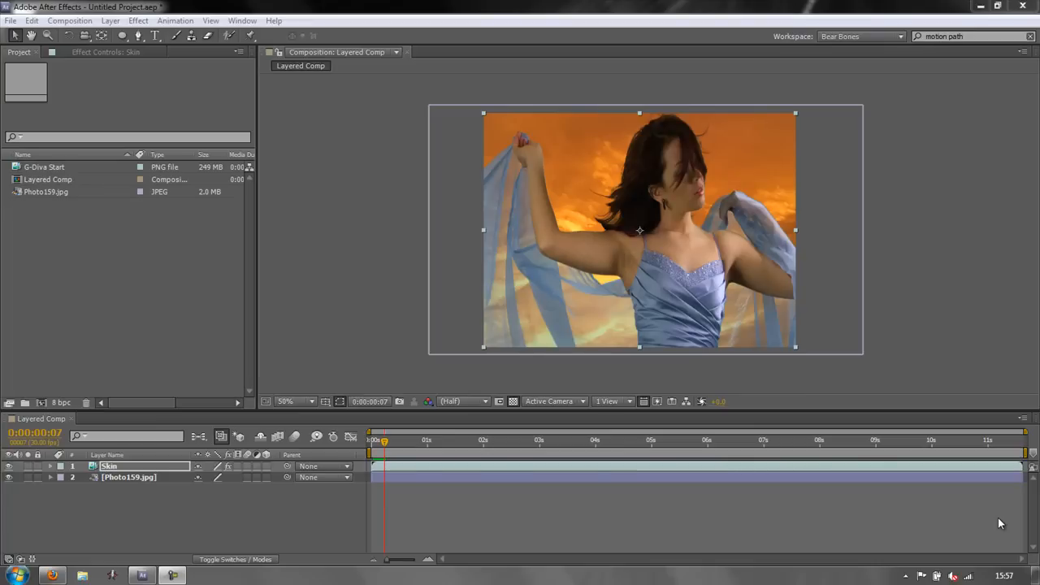
{"action": "mouse_move", "coordinate": [146, 259]}
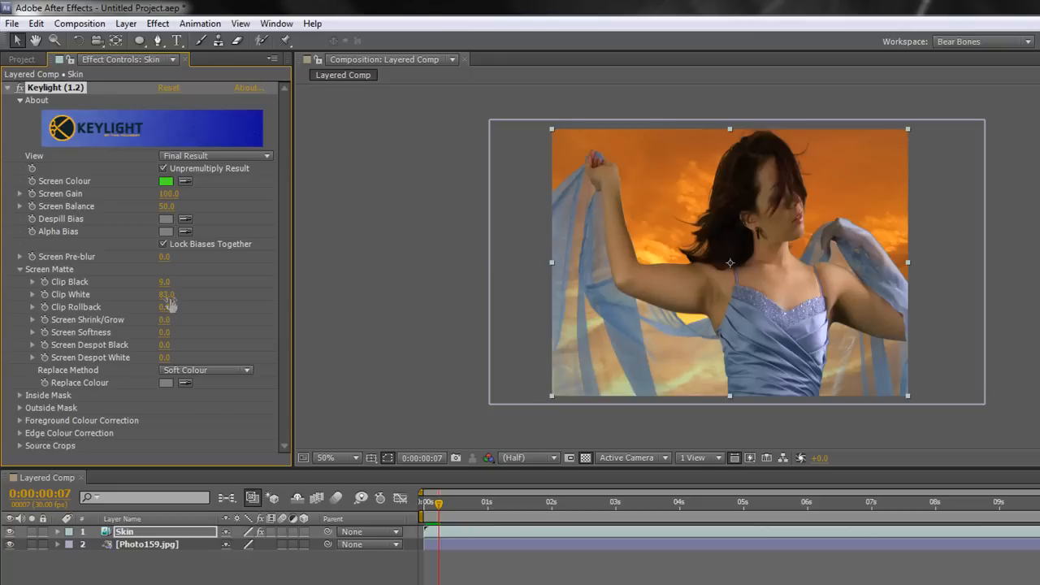
{"action": "mouse_move", "coordinate": [270, 160]}
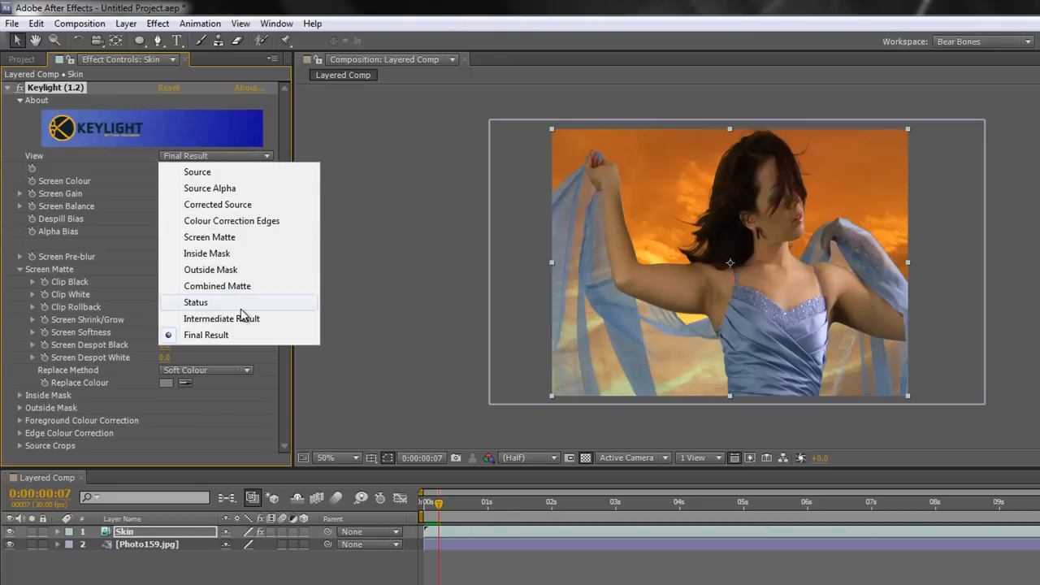
- View the Skin layer's Keylight key as the Combined Matte to check kept and removed areas
{"action": "left_click", "coordinate": [217, 286]}
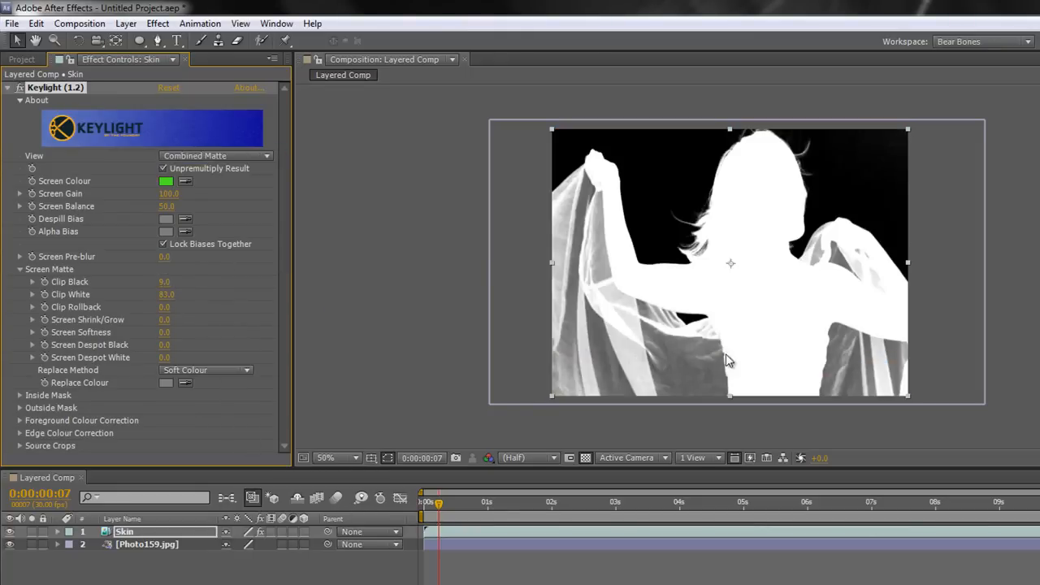
{"action": "mouse_move", "coordinate": [728, 306]}
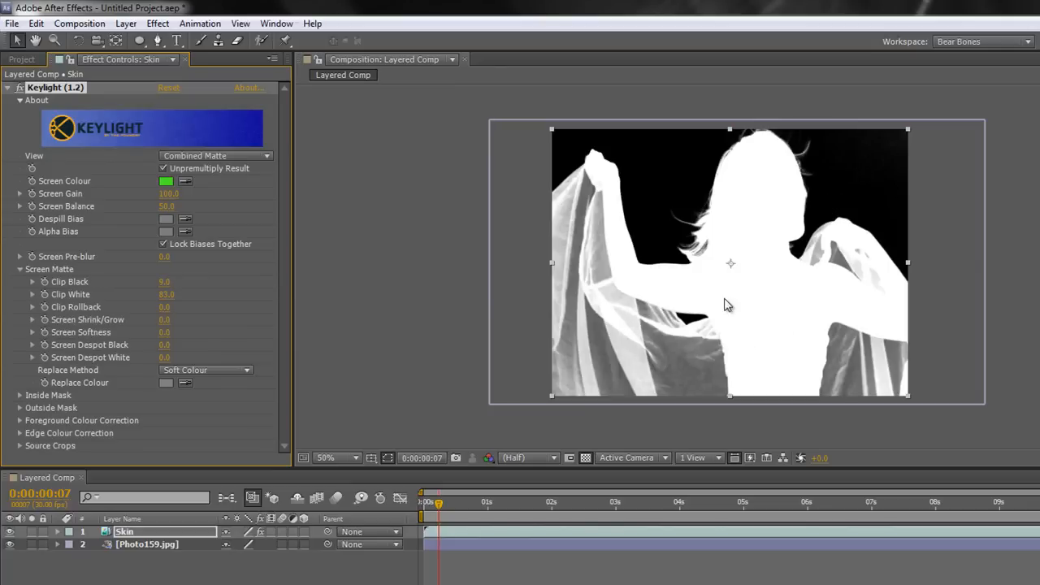
{"action": "mouse_move", "coordinate": [565, 361]}
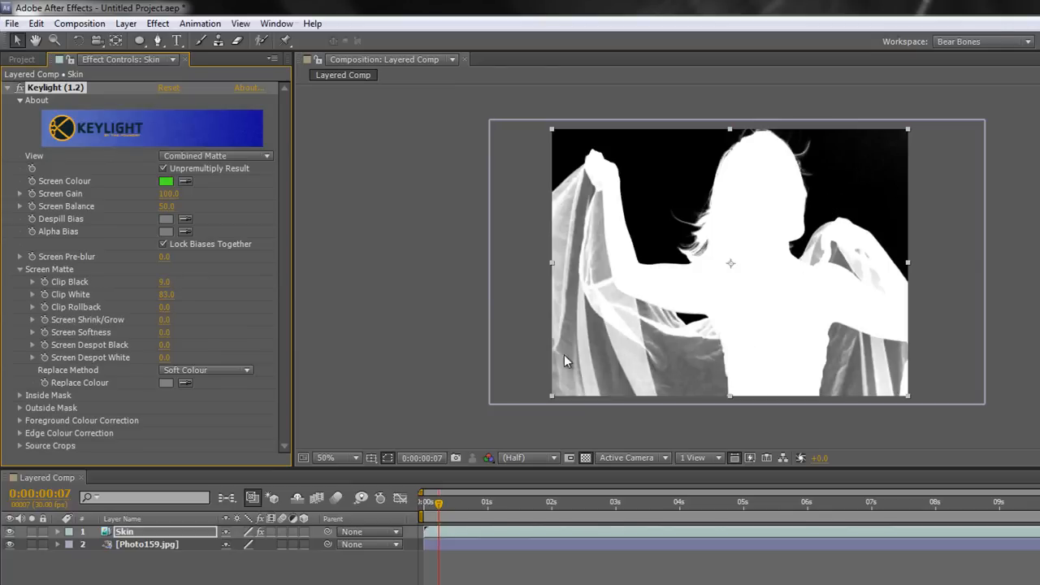
{"action": "mouse_move", "coordinate": [705, 253]}
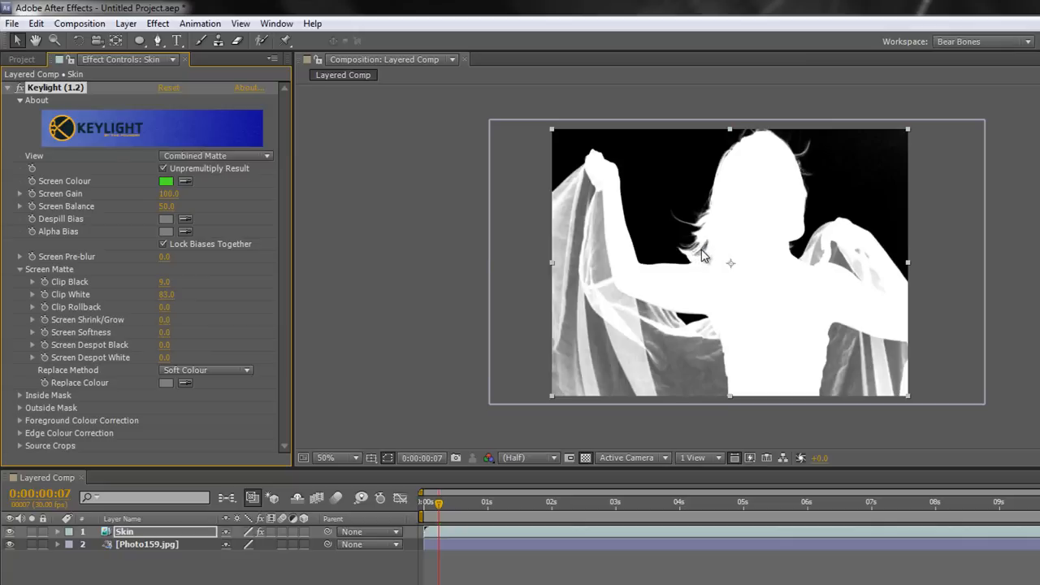
{"action": "mouse_move", "coordinate": [695, 251]}
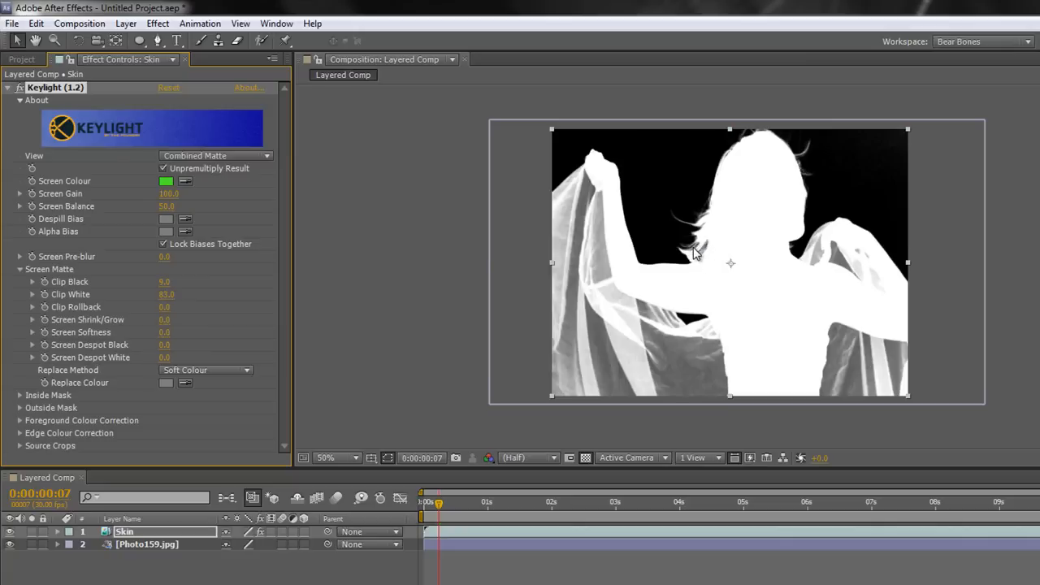
{"action": "mouse_move", "coordinate": [780, 347]}
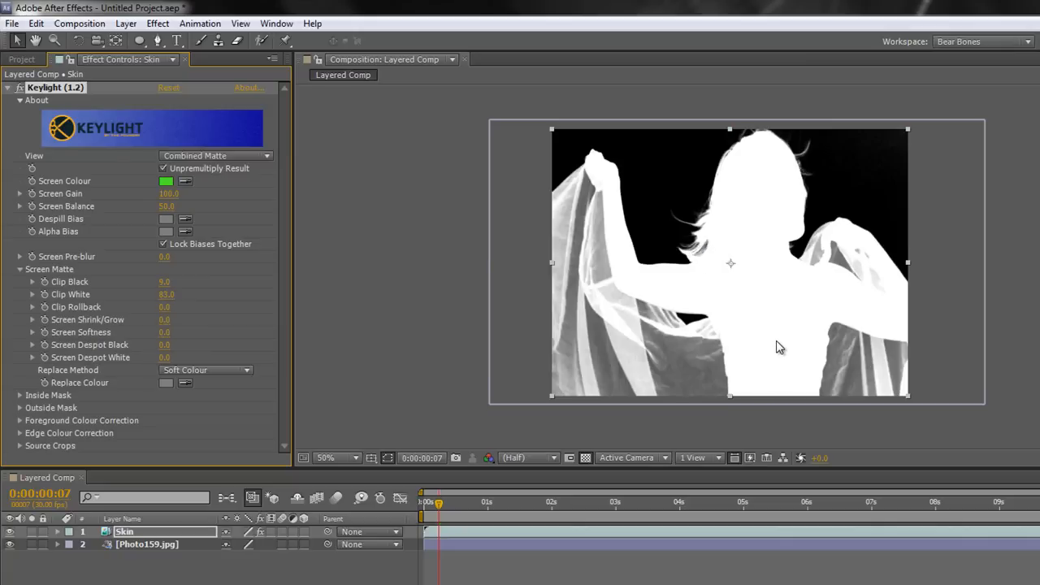
{"action": "mouse_move", "coordinate": [616, 266]}
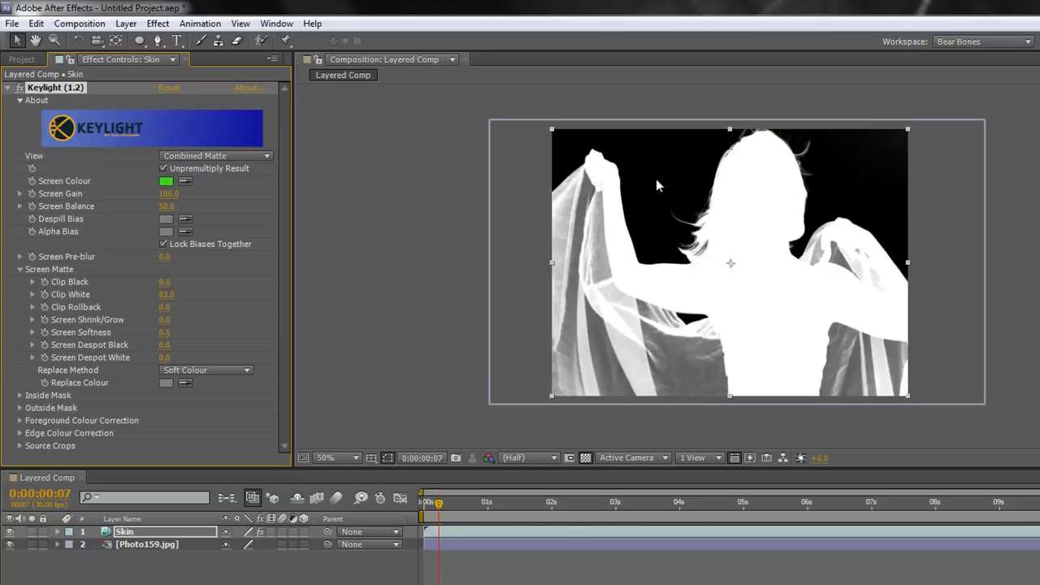
{"action": "mouse_move", "coordinate": [711, 185]}
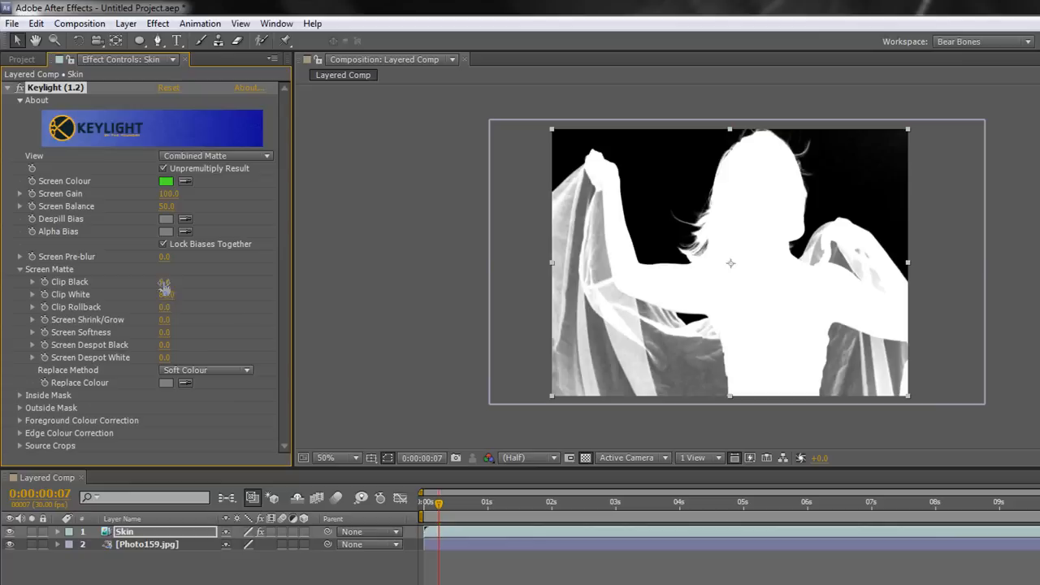
{"action": "left_click", "coordinate": [165, 294]}
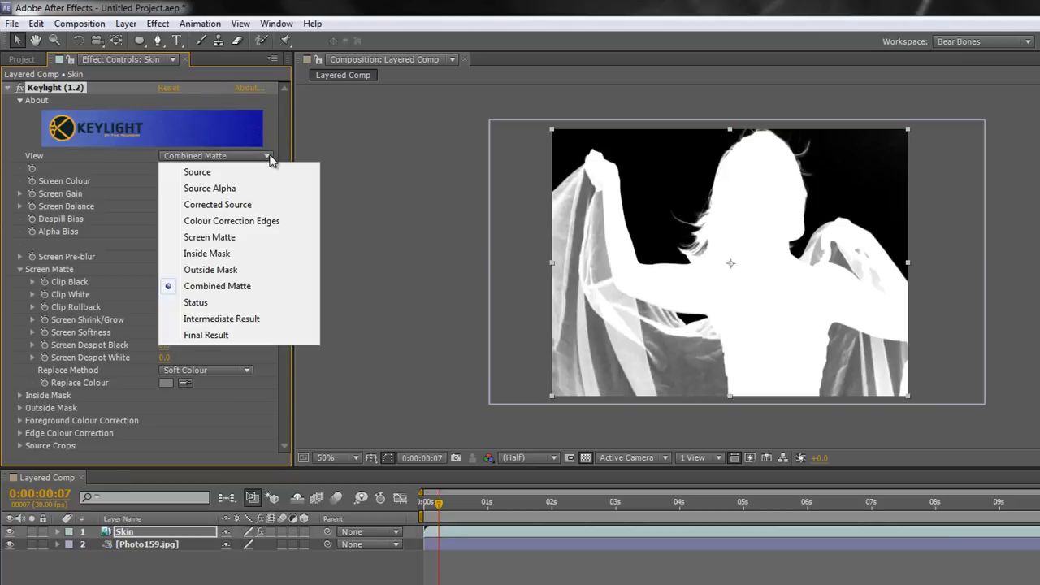
- Switch Keylight's view to Final Result, showing the keyed dancer over the orange sky
{"action": "left_click", "coordinate": [204, 335]}
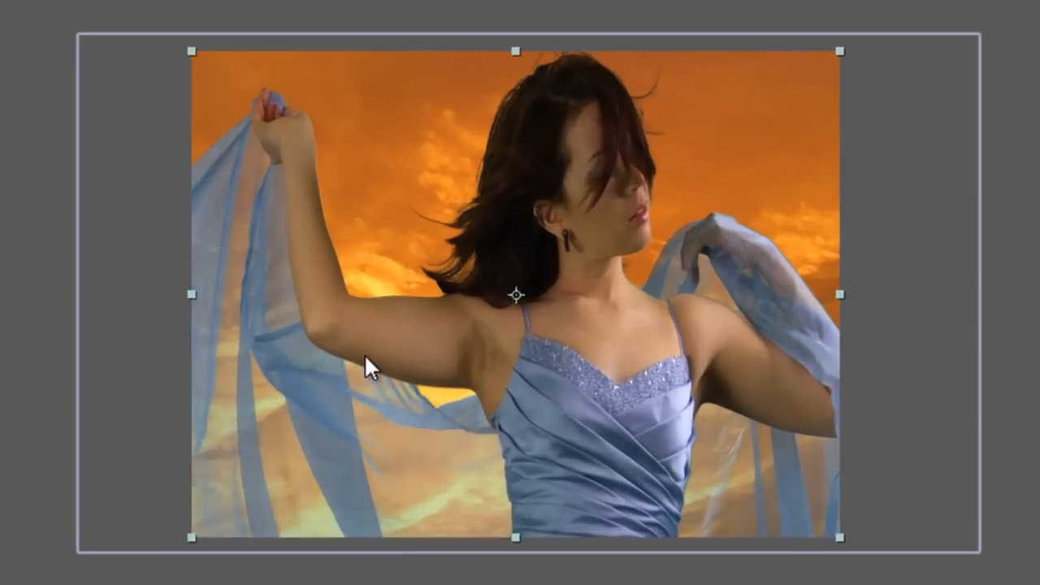
{"action": "mouse_move", "coordinate": [827, 424]}
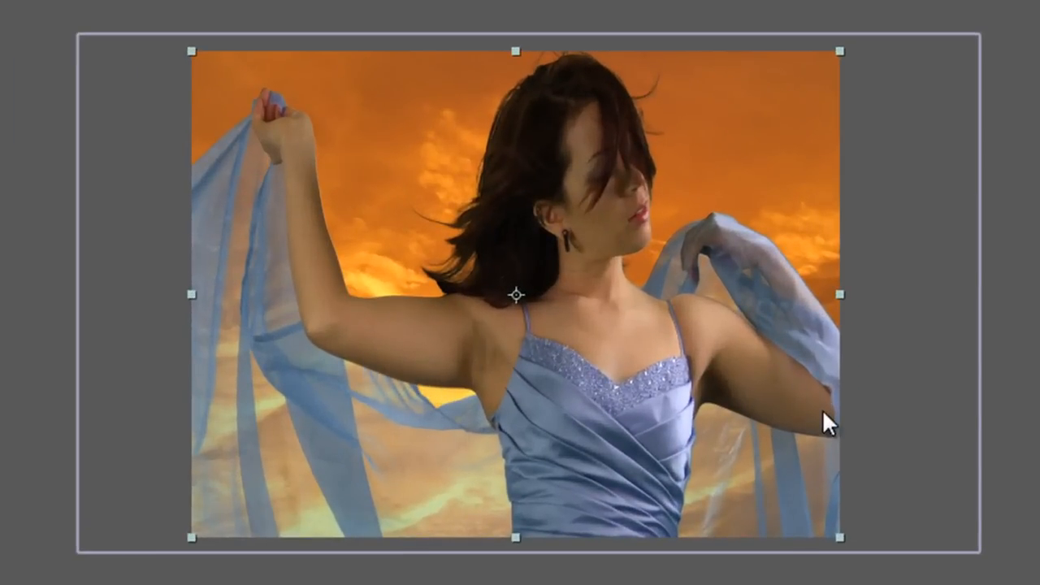
{"action": "mouse_move", "coordinate": [284, 146]}
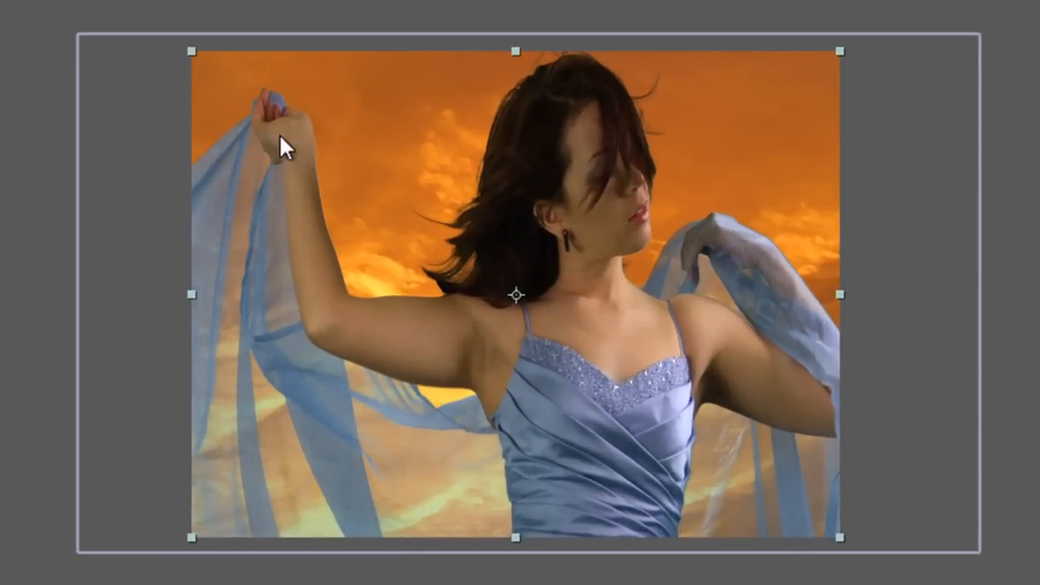
{"action": "mouse_move", "coordinate": [305, 260]}
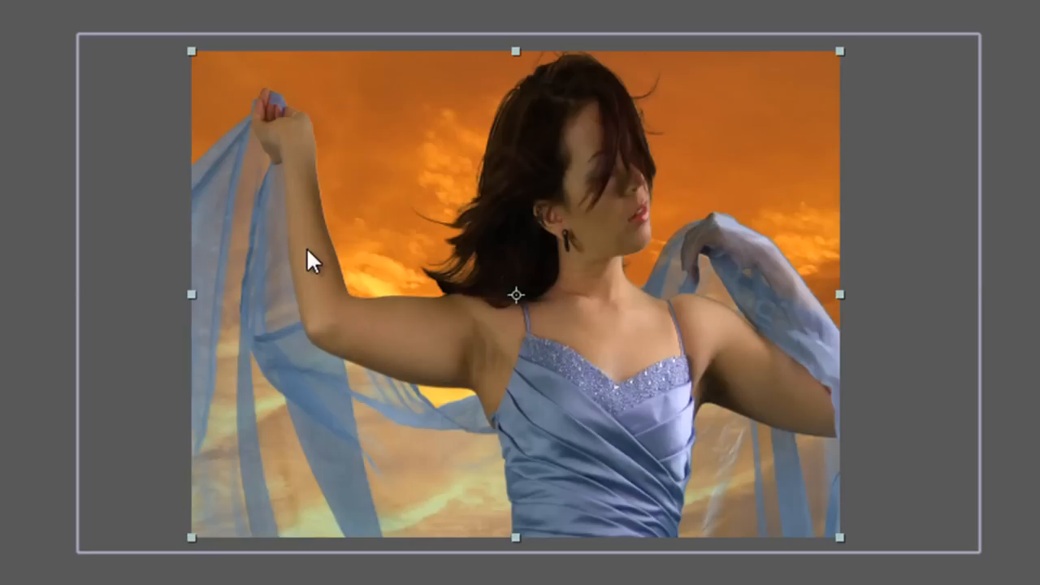
{"action": "mouse_move", "coordinate": [364, 364]}
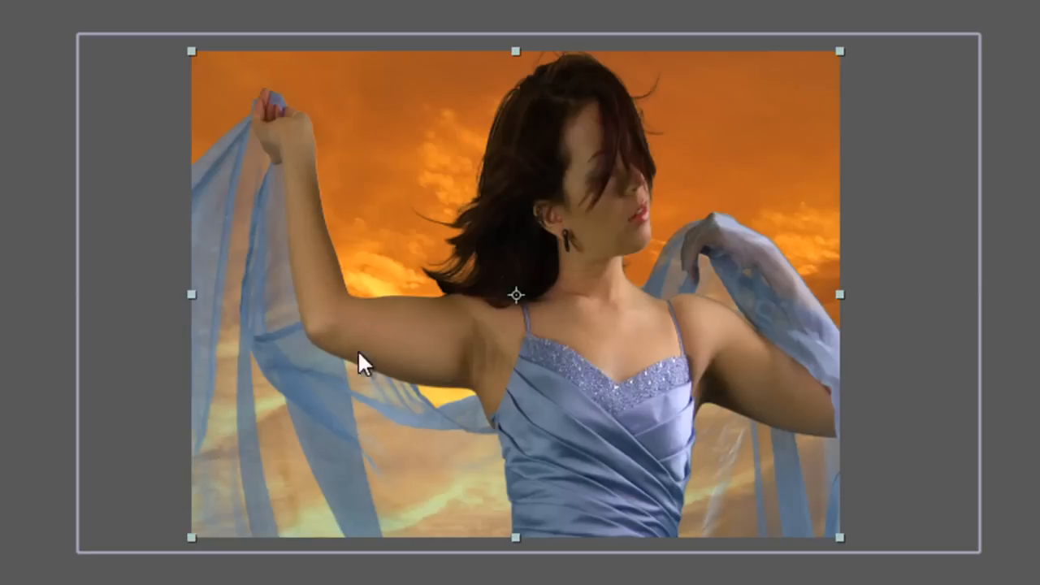
{"action": "mouse_move", "coordinate": [564, 499]}
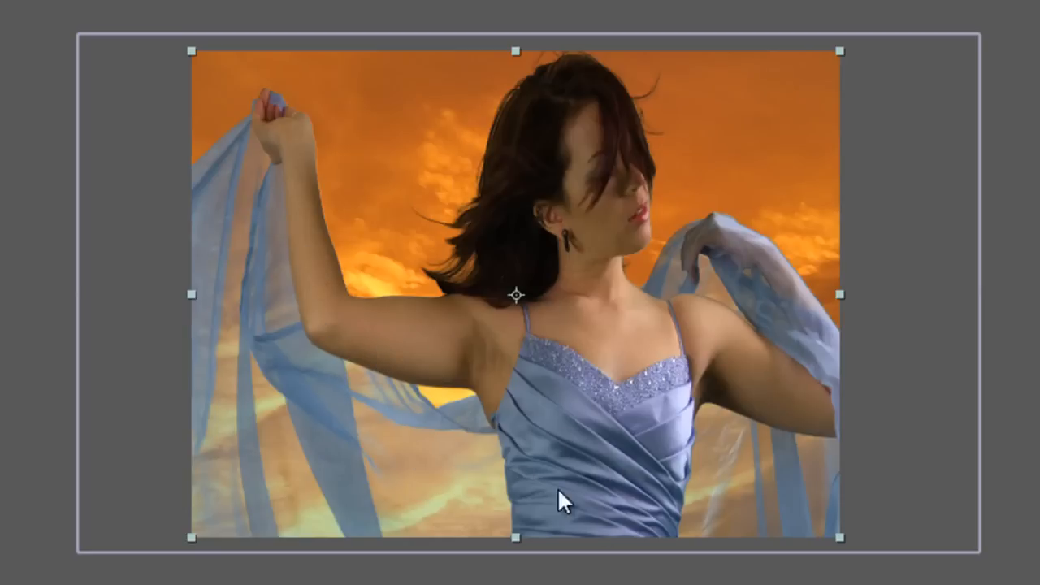
{"action": "mouse_move", "coordinate": [523, 114]}
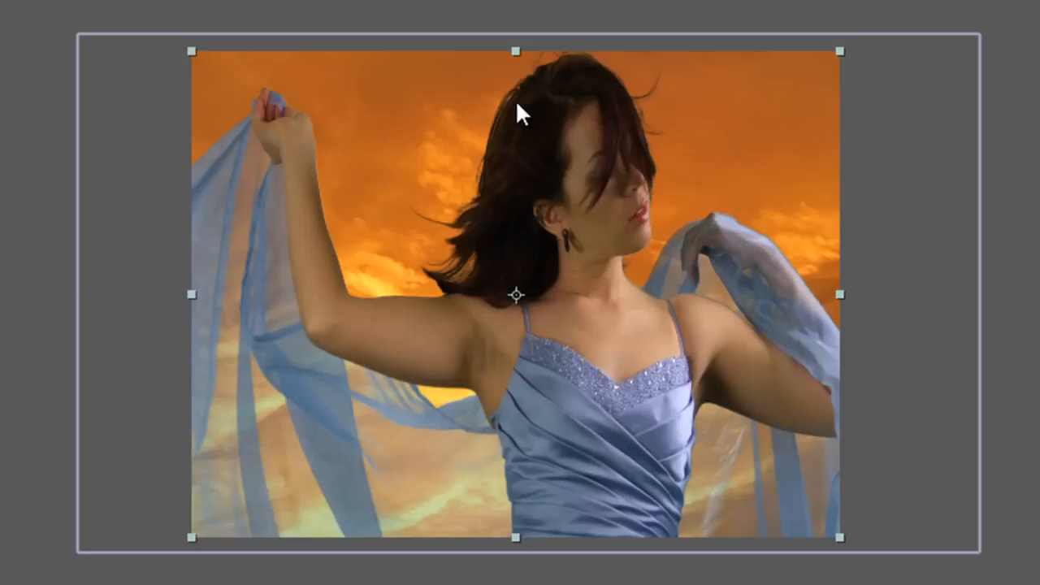
{"action": "mouse_move", "coordinate": [479, 260]}
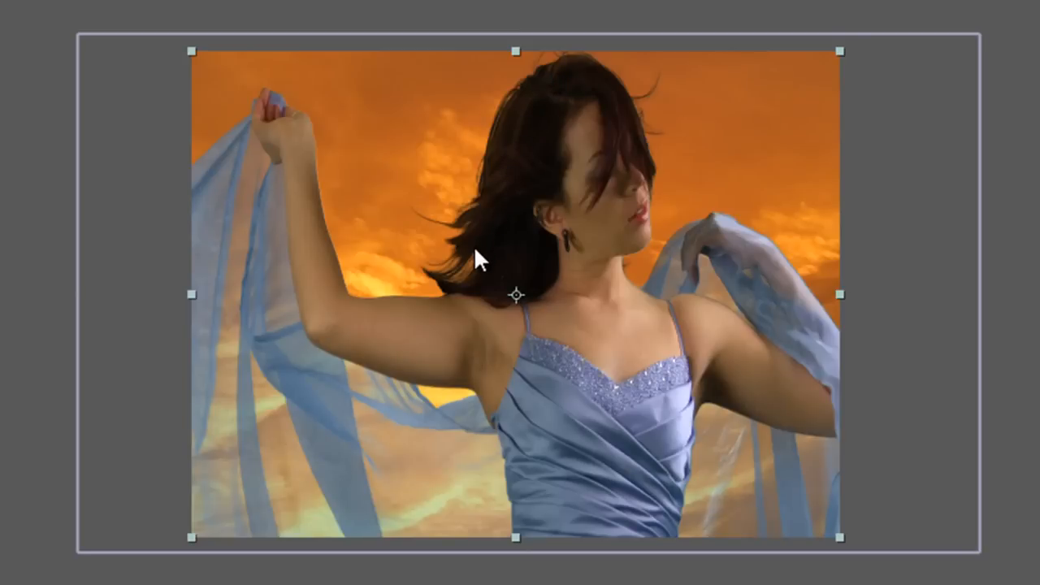
{"action": "mouse_move", "coordinate": [377, 305]}
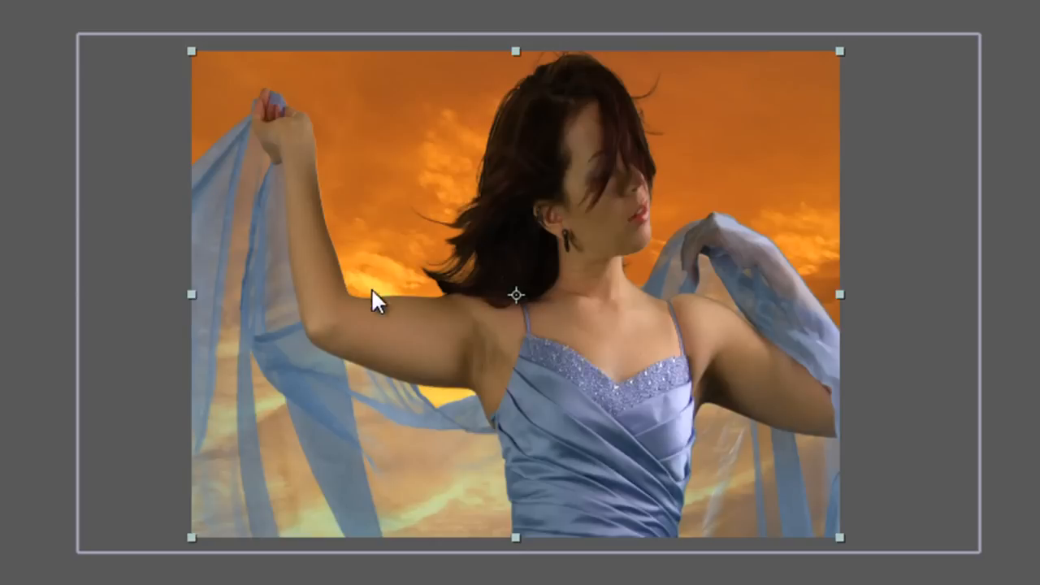
{"action": "mouse_move", "coordinate": [523, 426]}
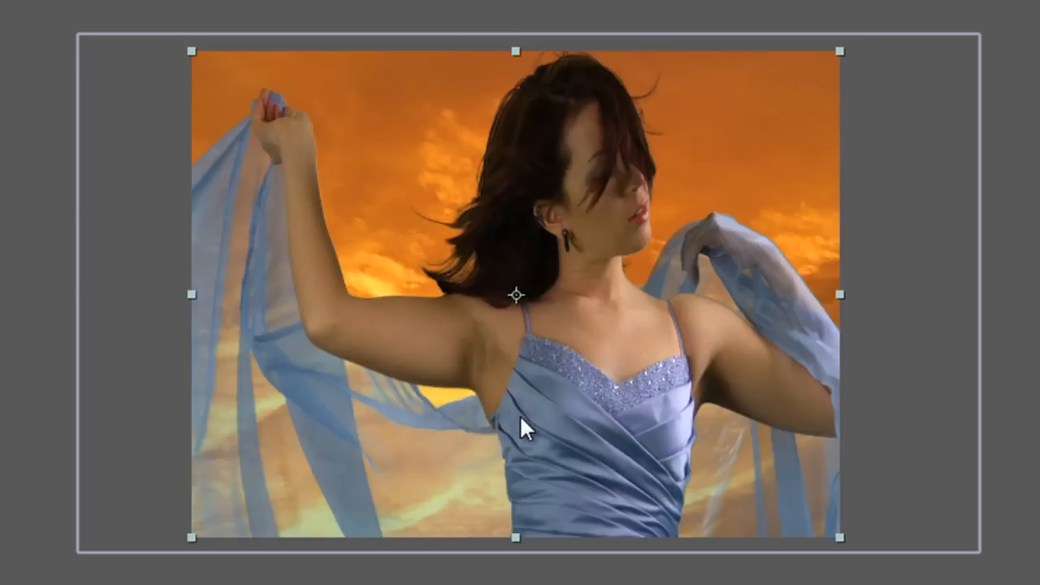
{"action": "mouse_move", "coordinate": [510, 421]}
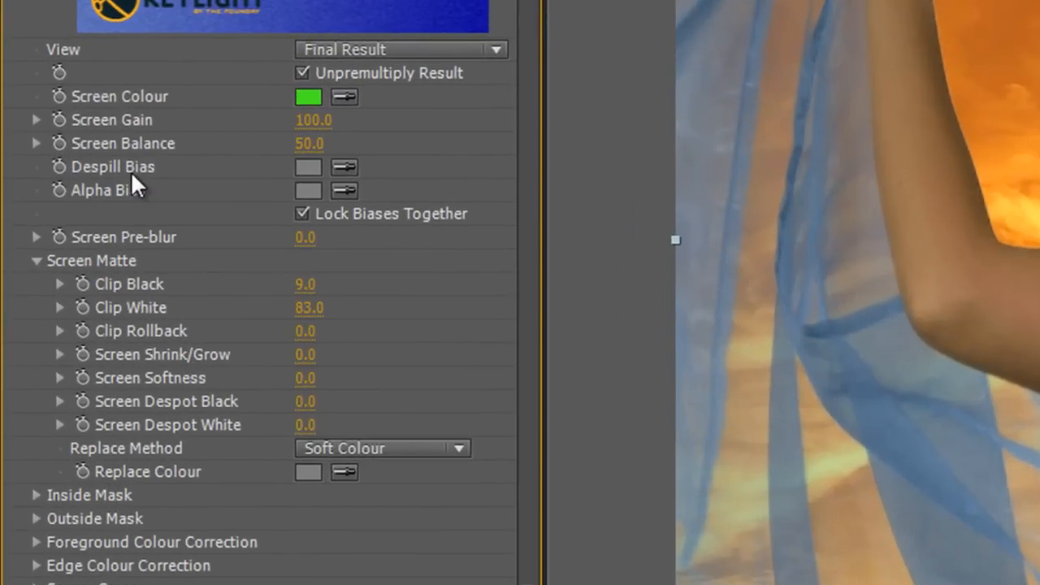
{"action": "mouse_move", "coordinate": [59, 180]}
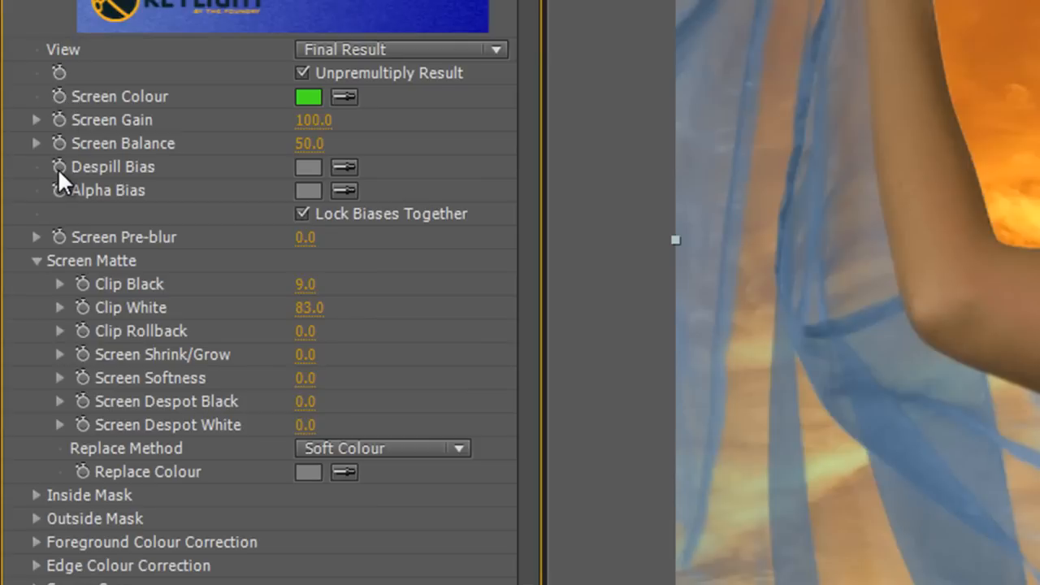
{"action": "mouse_move", "coordinate": [81, 110]}
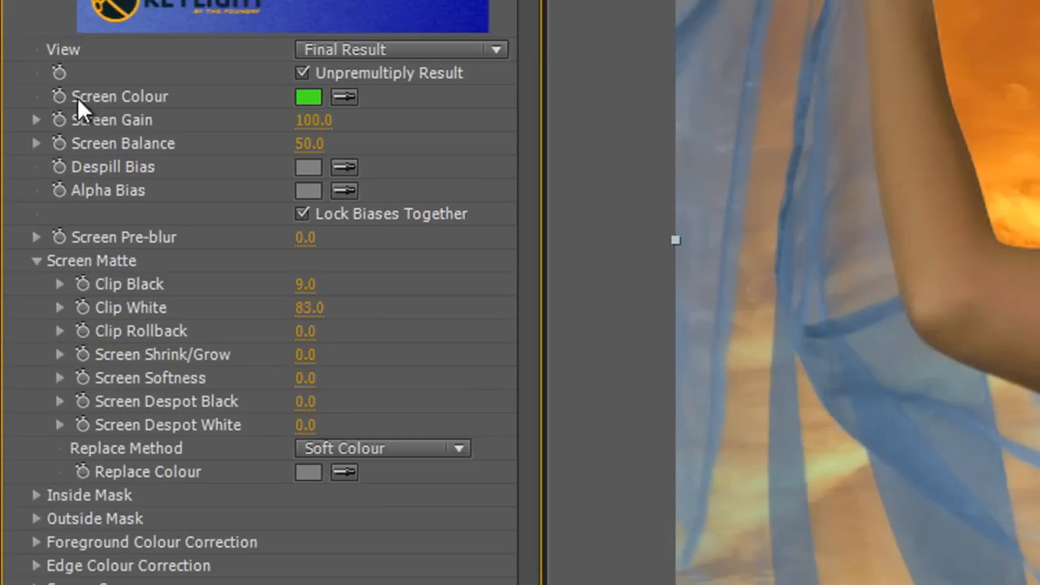
{"action": "mouse_move", "coordinate": [75, 182]}
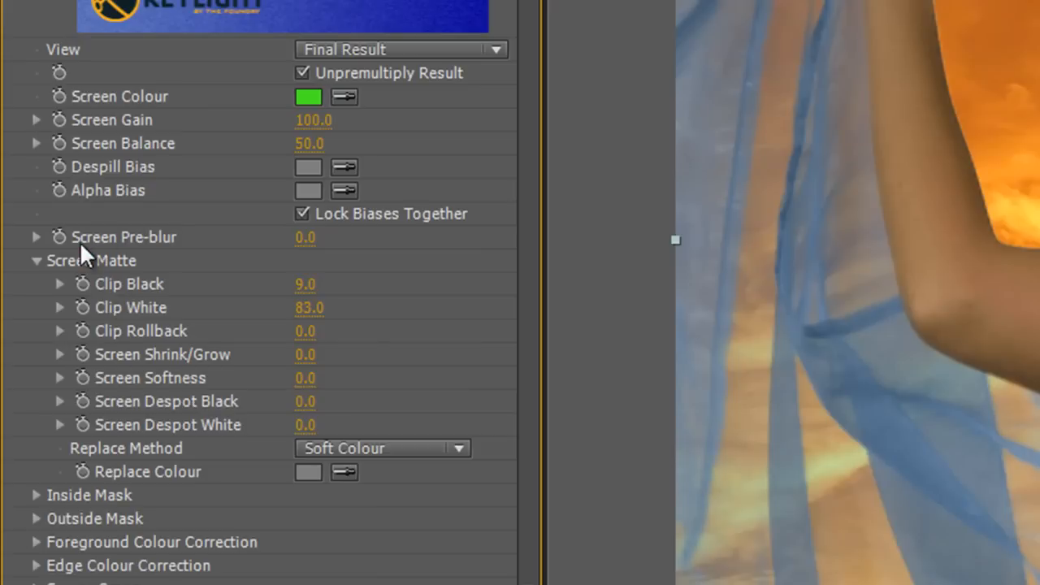
{"action": "mouse_move", "coordinate": [130, 116]}
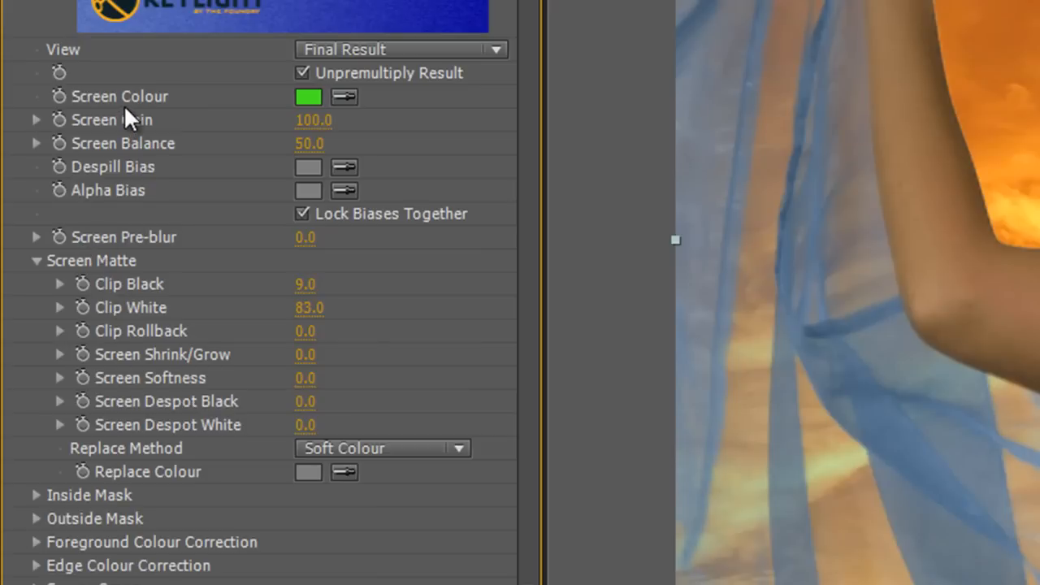
{"action": "mouse_move", "coordinate": [121, 187]}
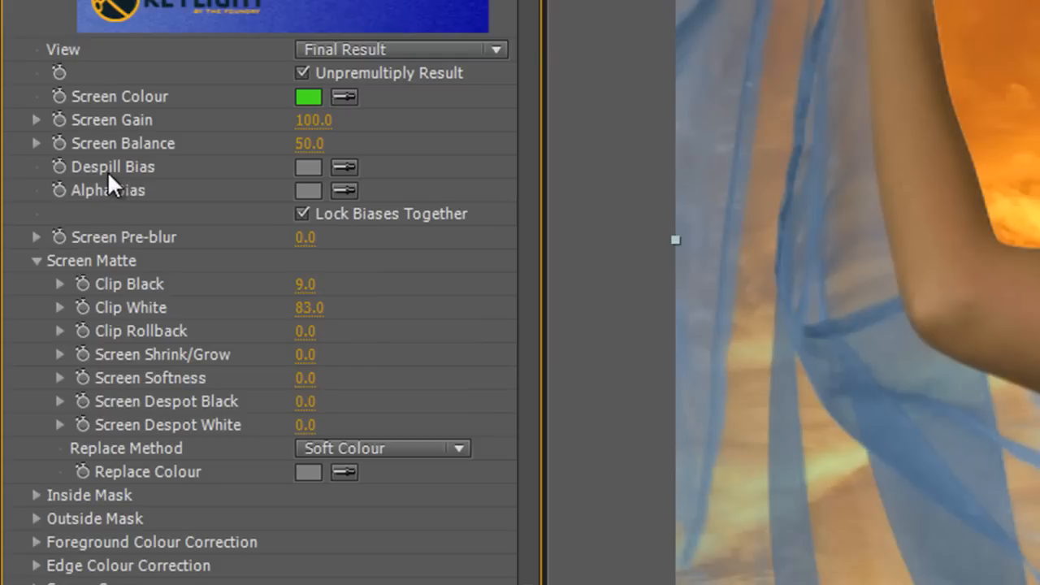
{"action": "mouse_move", "coordinate": [138, 179]}
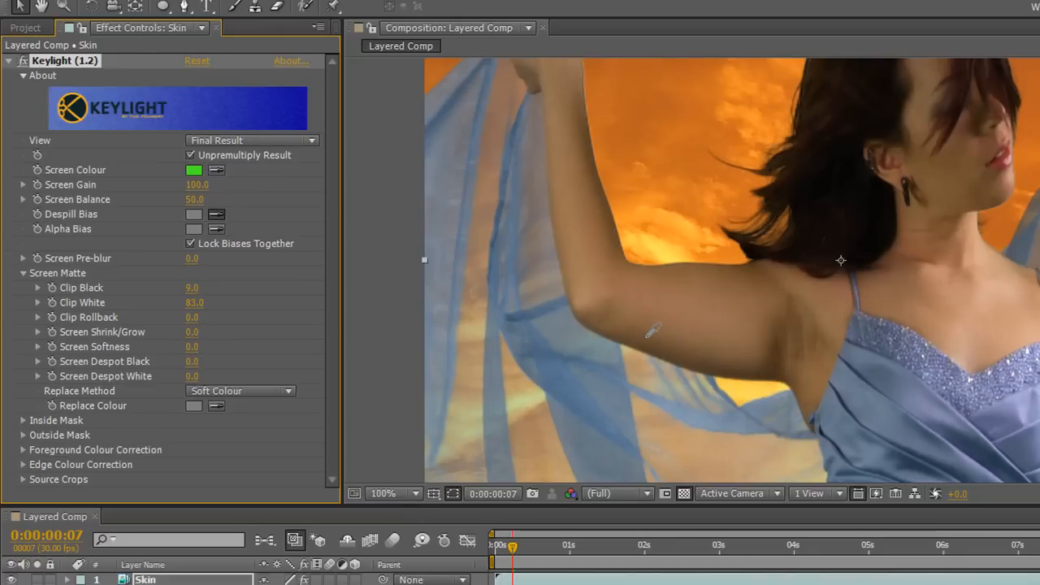
{"action": "mouse_move", "coordinate": [653, 342]}
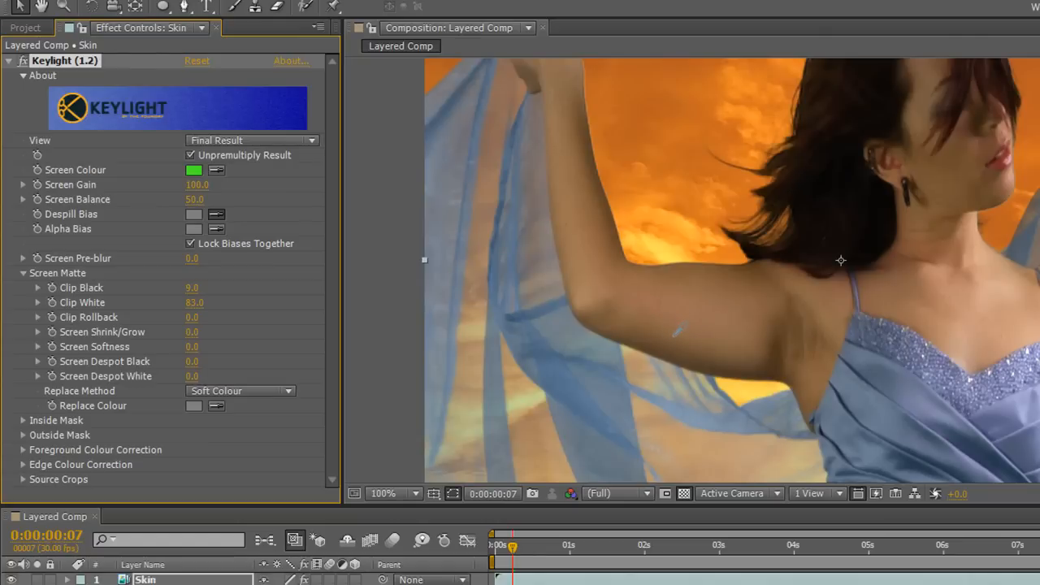
{"action": "mouse_move", "coordinate": [665, 331]}
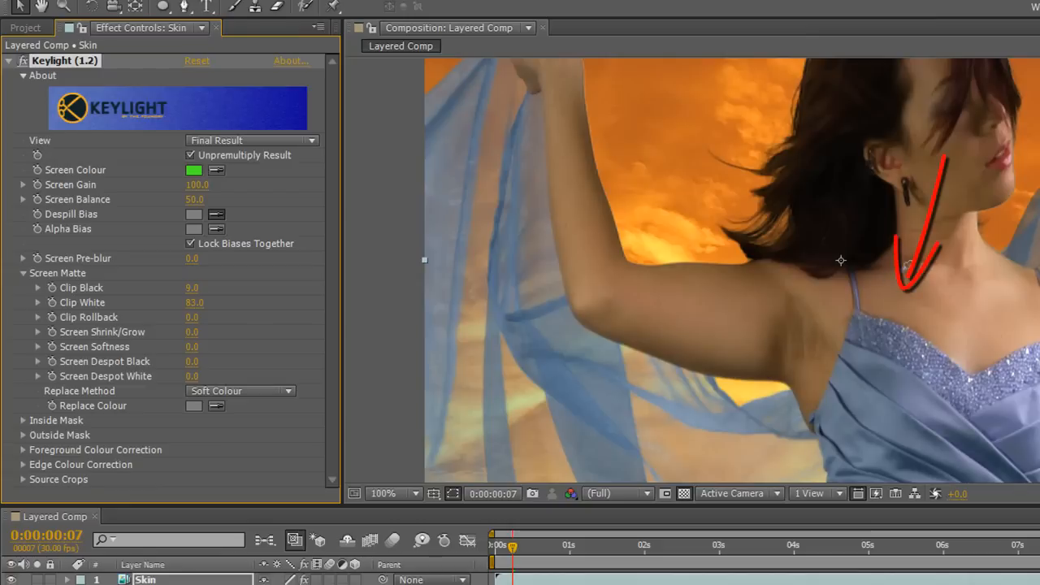
{"action": "mouse_move", "coordinate": [707, 344]}
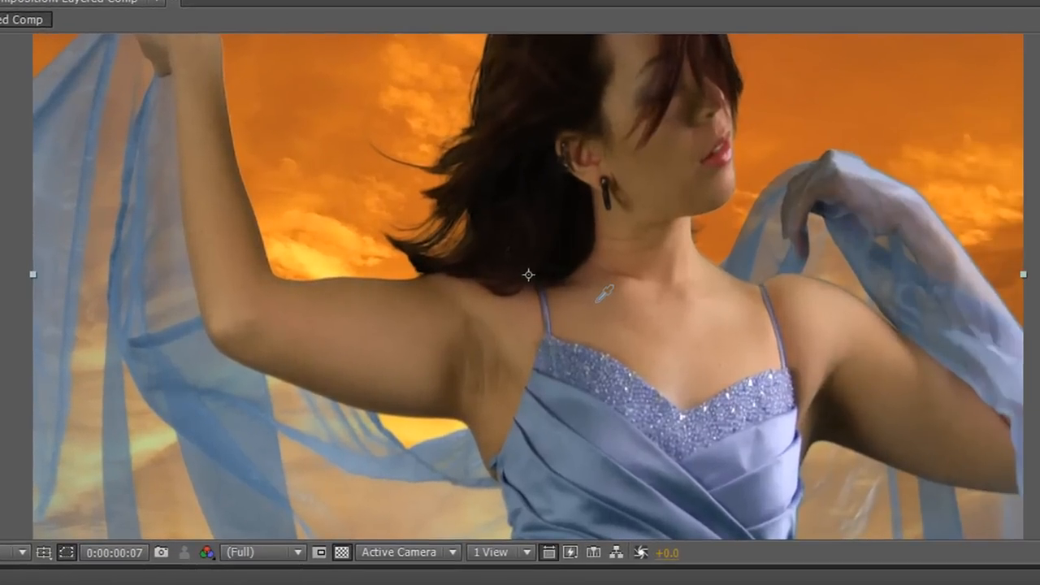
{"action": "mouse_move", "coordinate": [361, 373]}
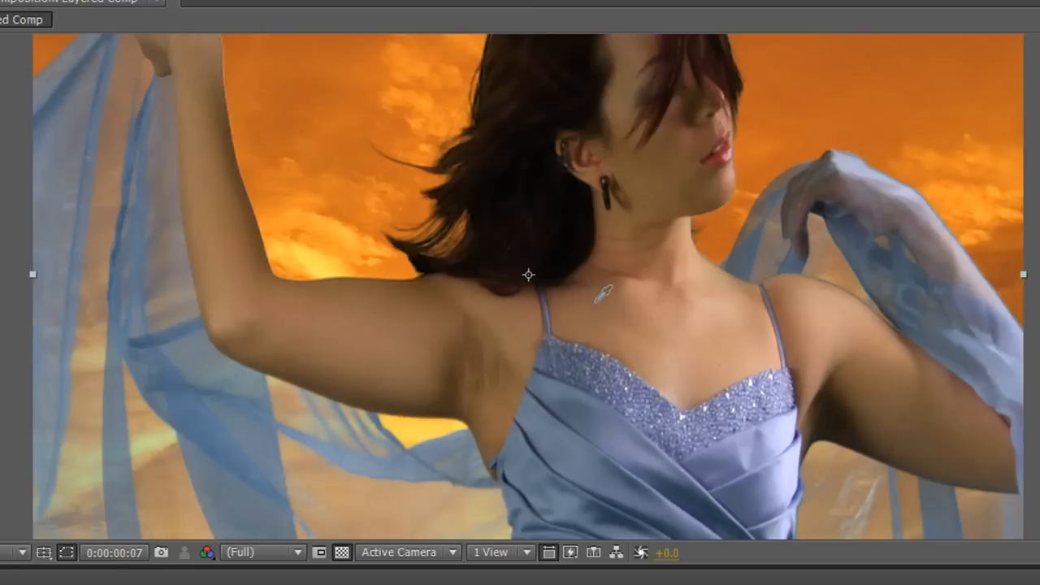
{"action": "mouse_move", "coordinate": [601, 309]}
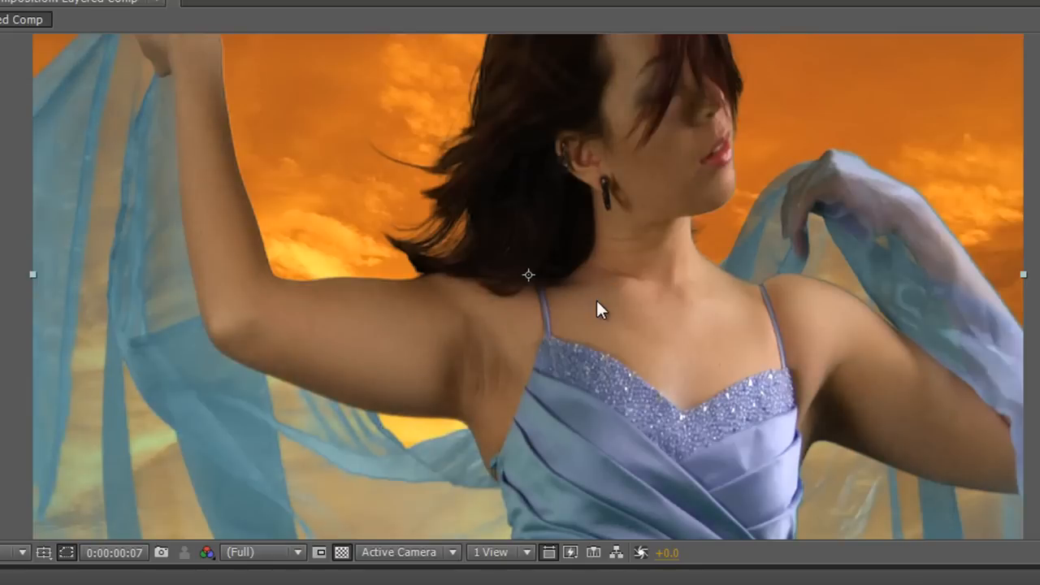
{"action": "mouse_move", "coordinate": [317, 481]}
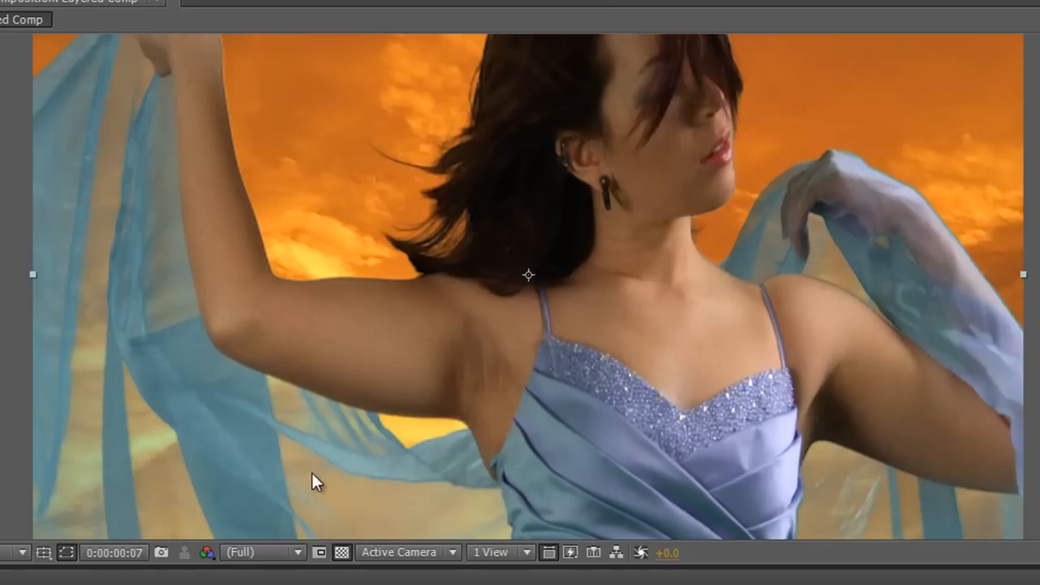
{"action": "mouse_move", "coordinate": [94, 315]}
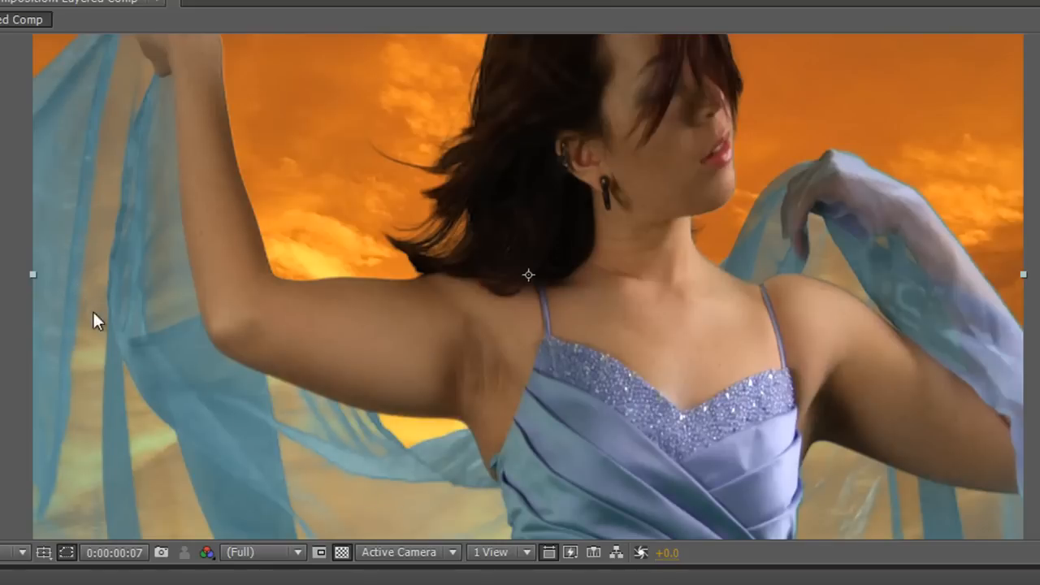
{"action": "mouse_move", "coordinate": [263, 442]}
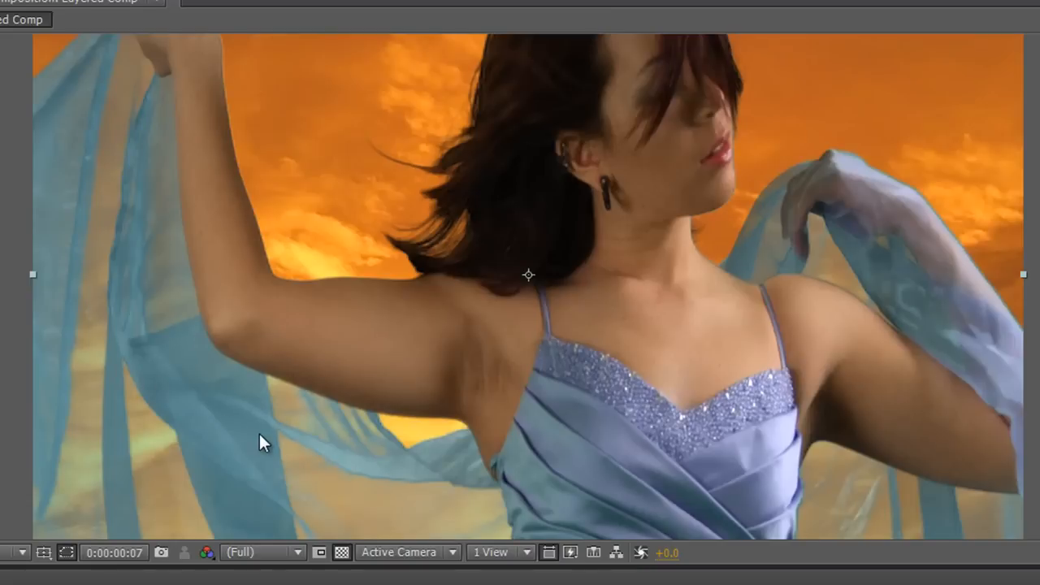
{"action": "mouse_move", "coordinate": [474, 364]}
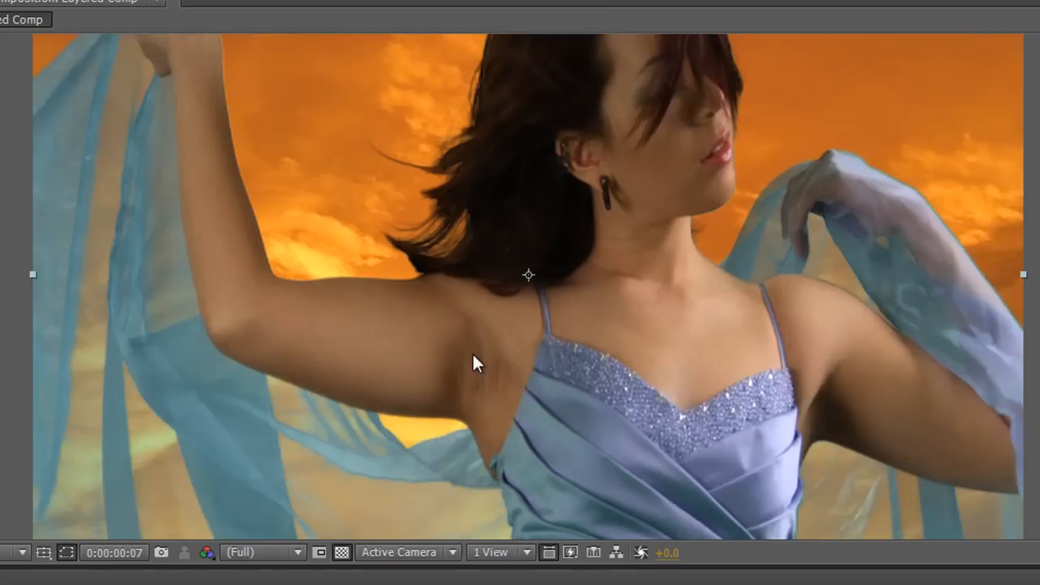
{"action": "mouse_move", "coordinate": [803, 237]}
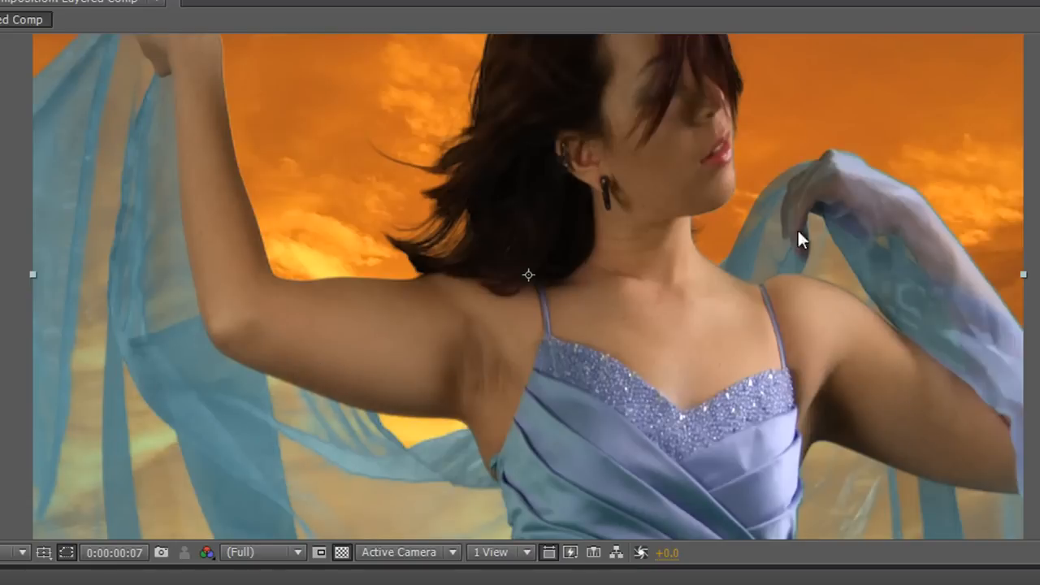
{"action": "left_click", "coordinate": [259, 552]}
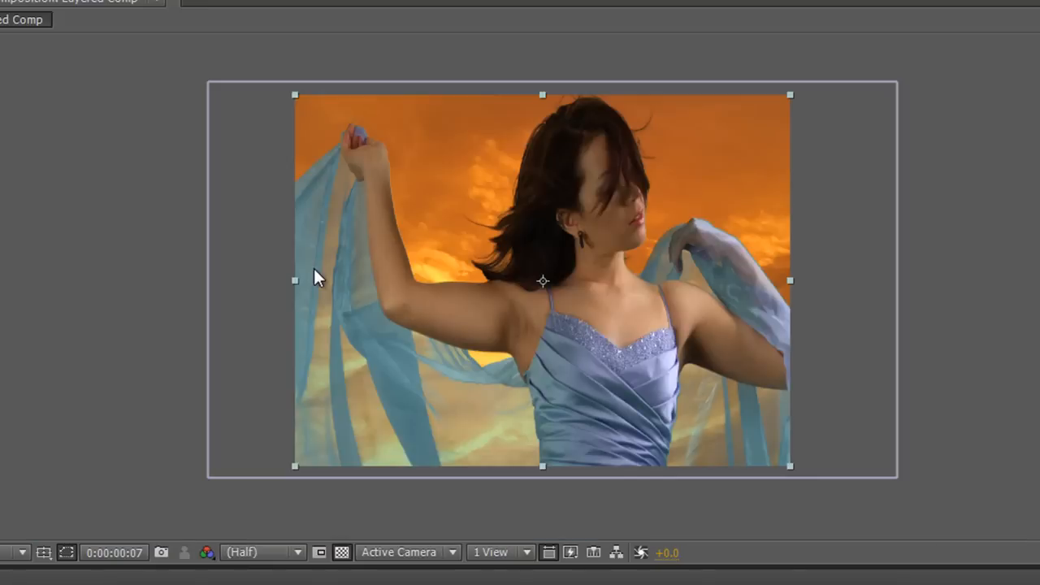
{"action": "mouse_move", "coordinate": [604, 306]}
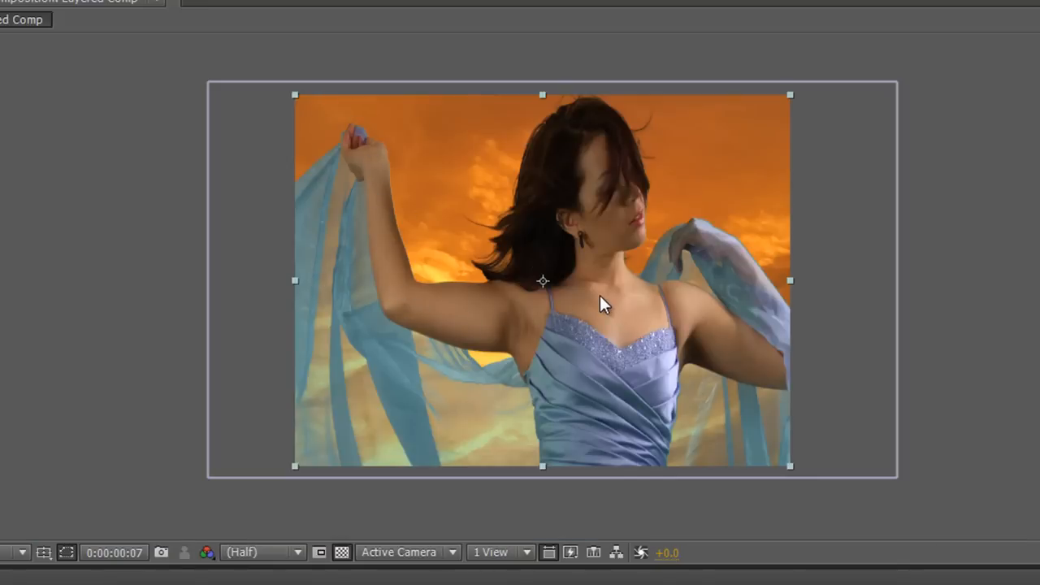
{"action": "left_click", "coordinate": [260, 552]}
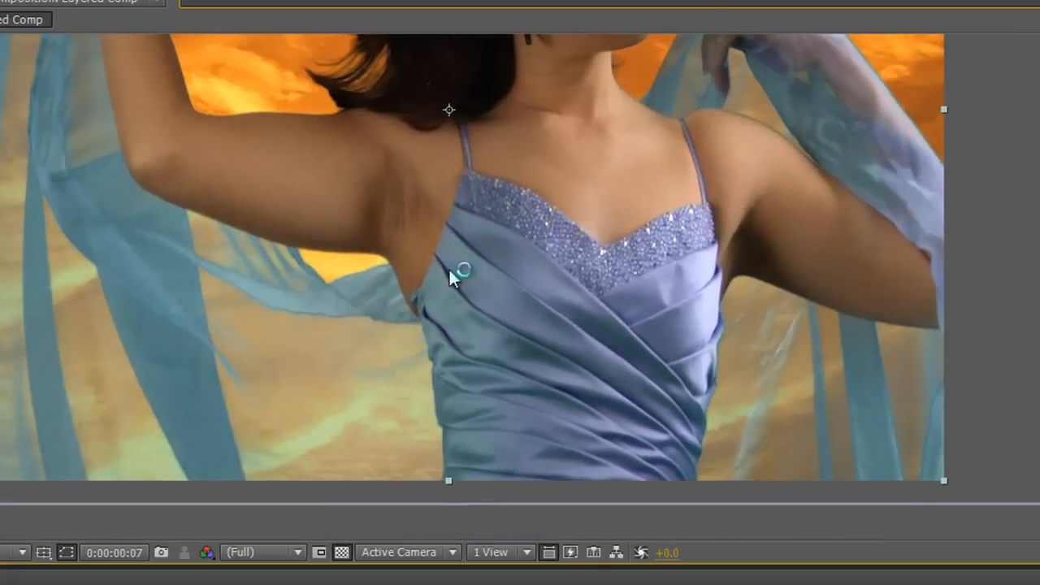
{"action": "mouse_move", "coordinate": [599, 374]}
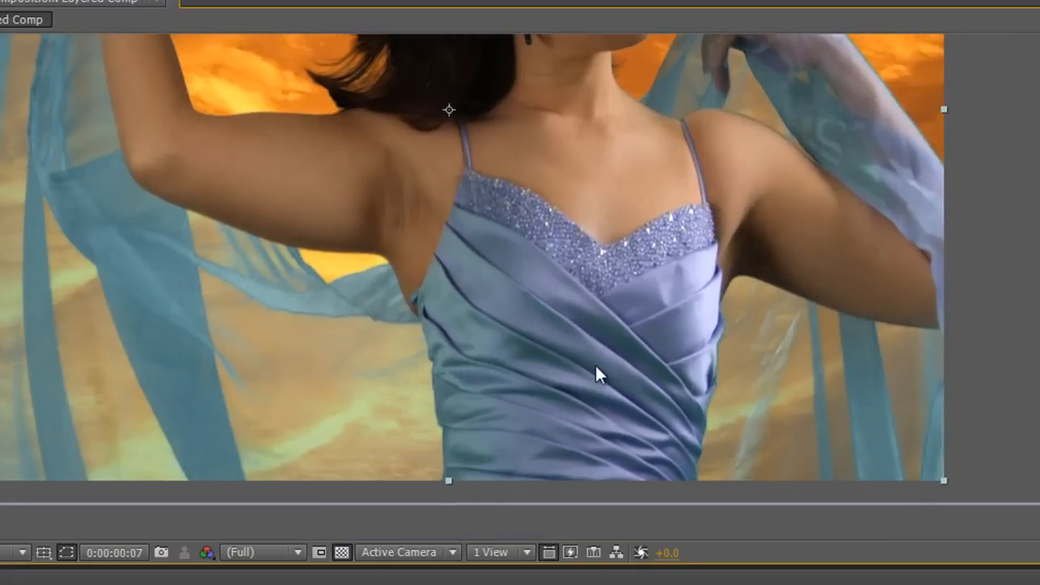
{"action": "mouse_move", "coordinate": [621, 361]}
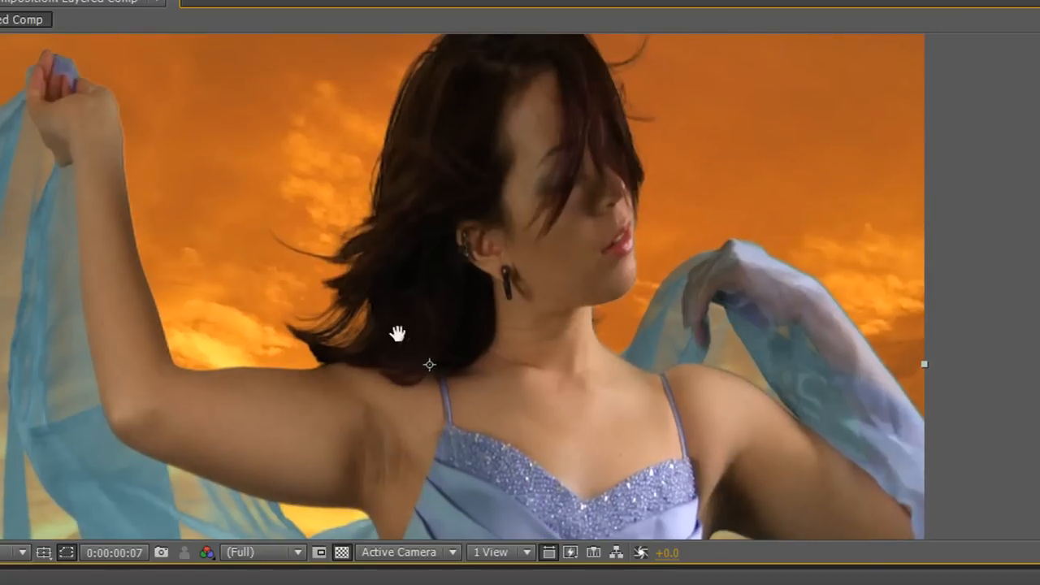
{"action": "mouse_move", "coordinate": [365, 296]}
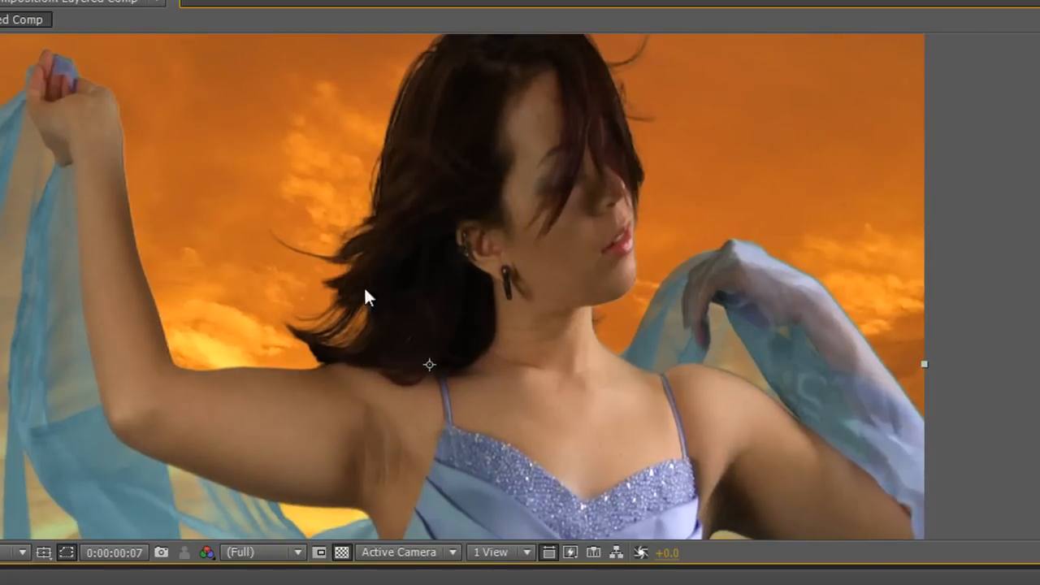
{"action": "mouse_move", "coordinate": [556, 496]}
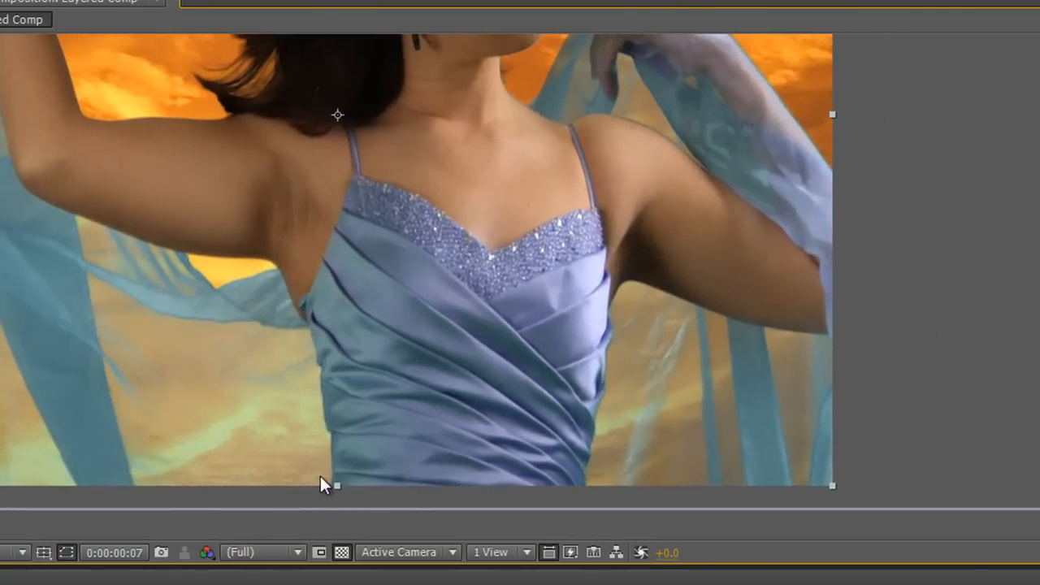
{"action": "mouse_move", "coordinate": [344, 203]}
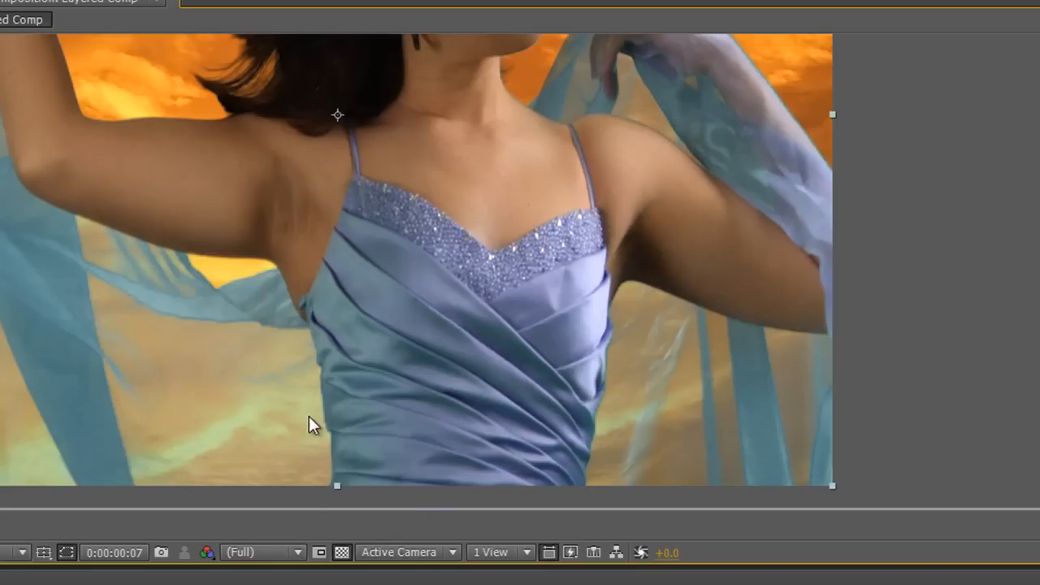
{"action": "mouse_move", "coordinate": [609, 211]}
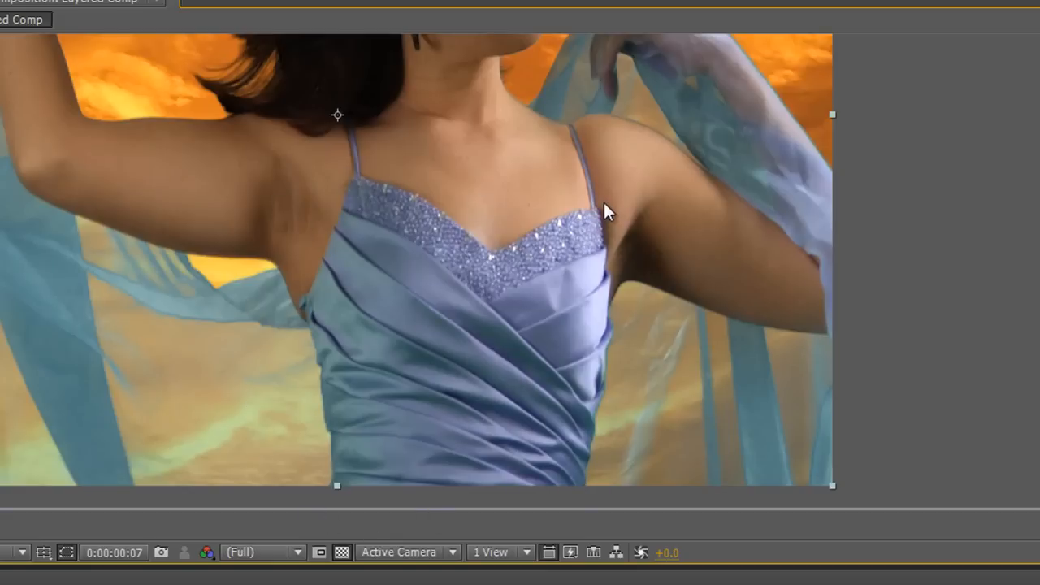
{"action": "mouse_move", "coordinate": [348, 200]}
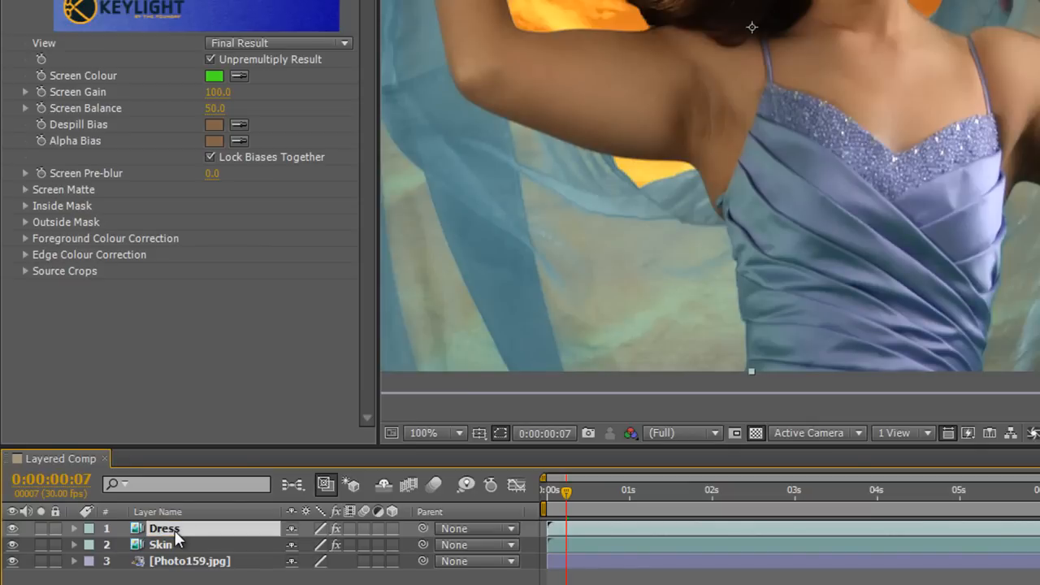
{"action": "mouse_move", "coordinate": [728, 171]}
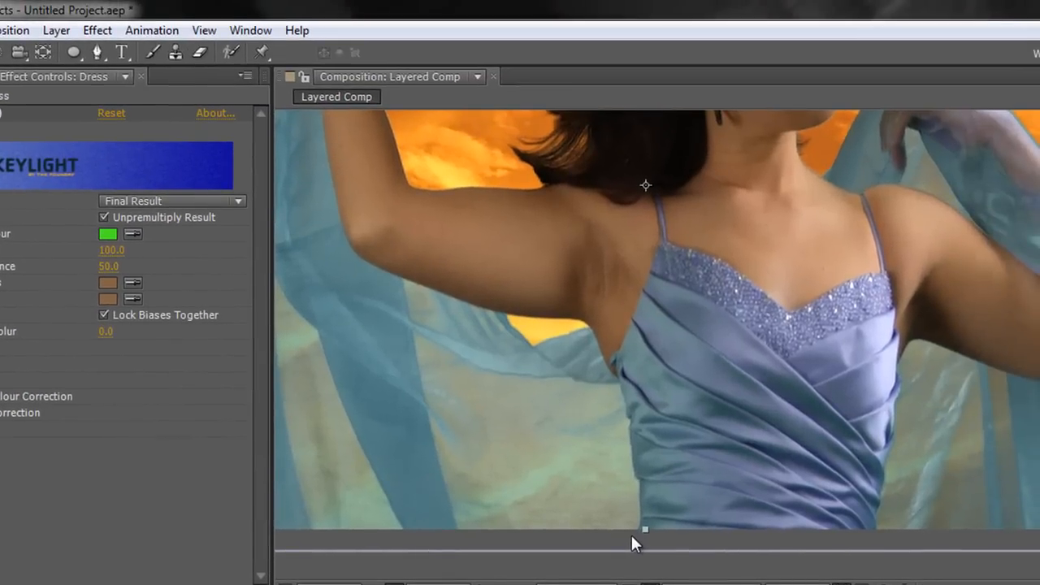
{"action": "mouse_move", "coordinate": [624, 469]}
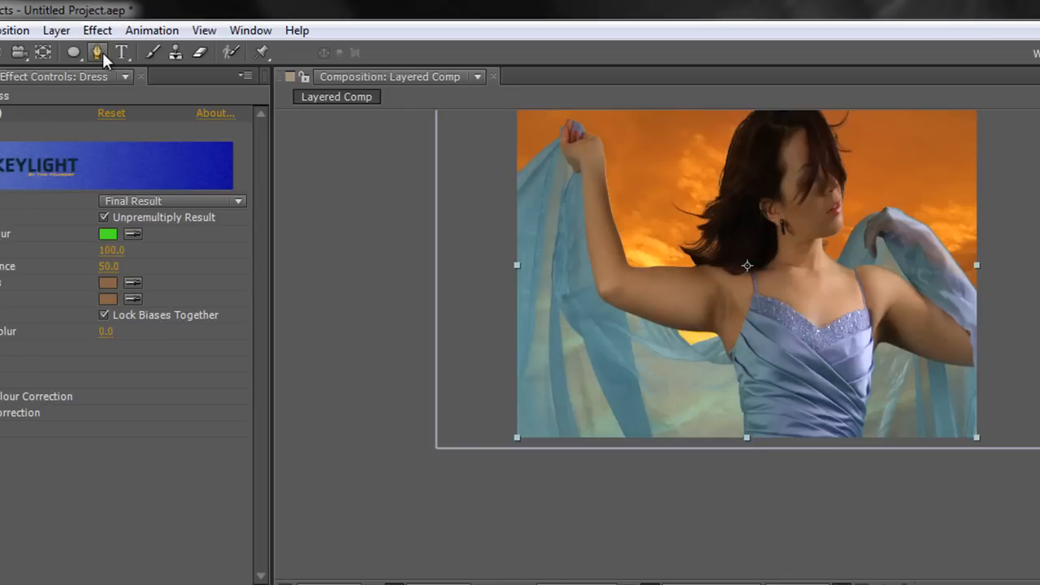
- With the Pen tool, add curved points outlining the dress bodice on the Dress layer
{"action": "left_click", "coordinate": [97, 52]}
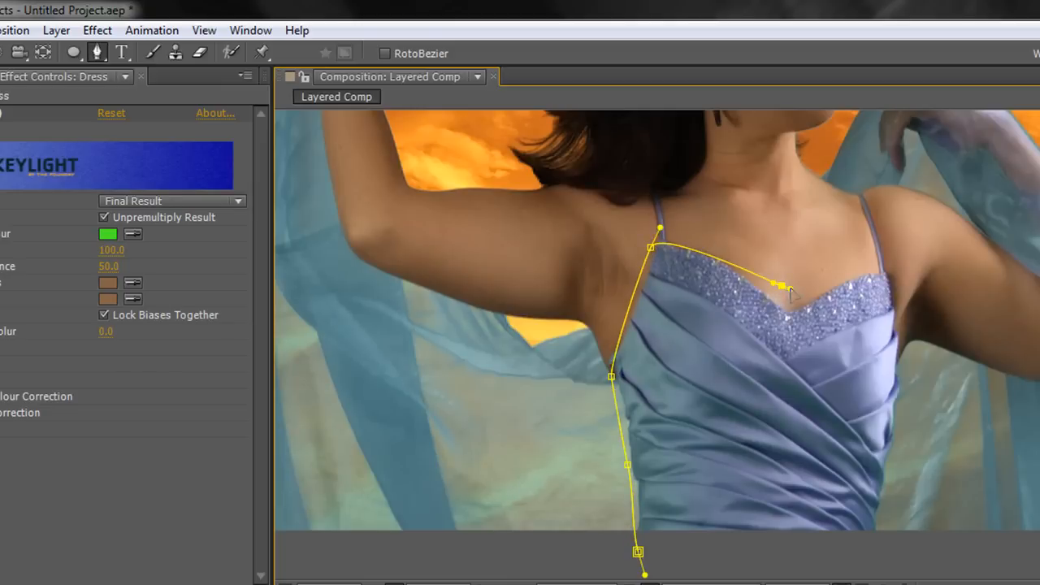
{"action": "left_click_drag", "start_coordinate": [777, 286], "coordinate": [870, 262]}
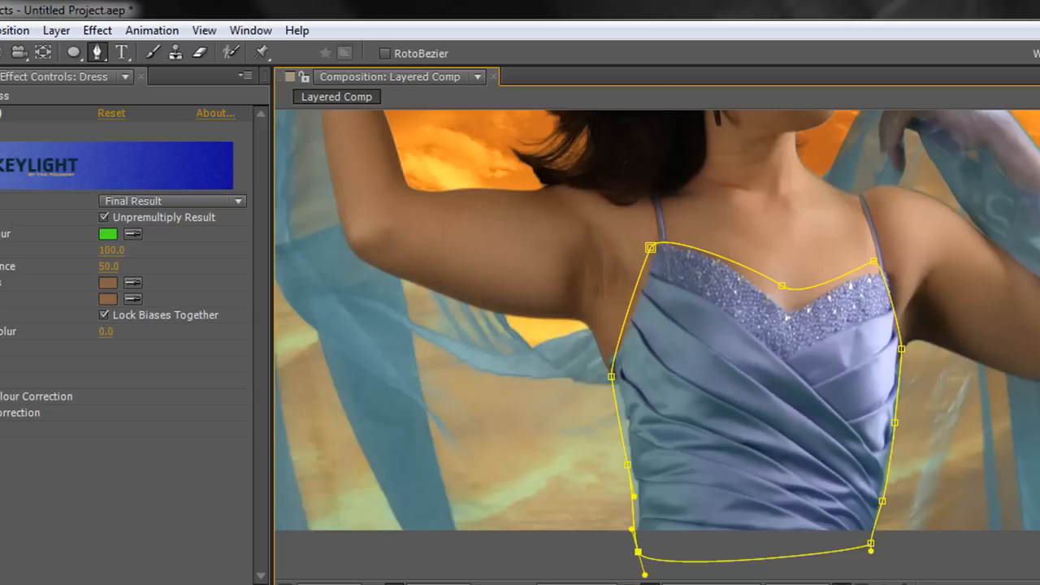
{"action": "mouse_move", "coordinate": [609, 520]}
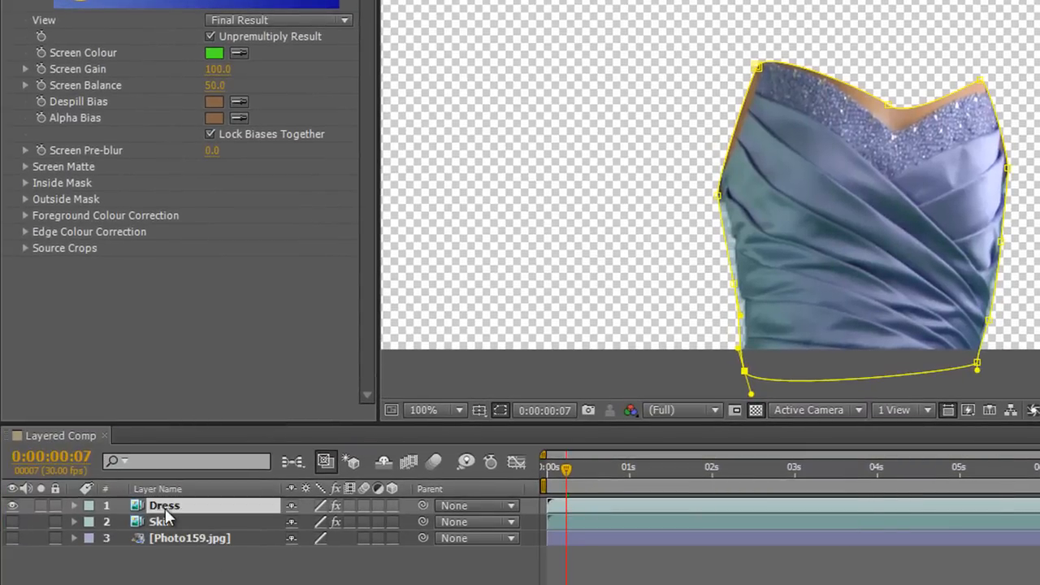
- Reveal the Dress layer's Mask 1 and scrub its Mask Feather up from 14 toward 27 px
{"action": "left_click", "coordinate": [75, 504]}
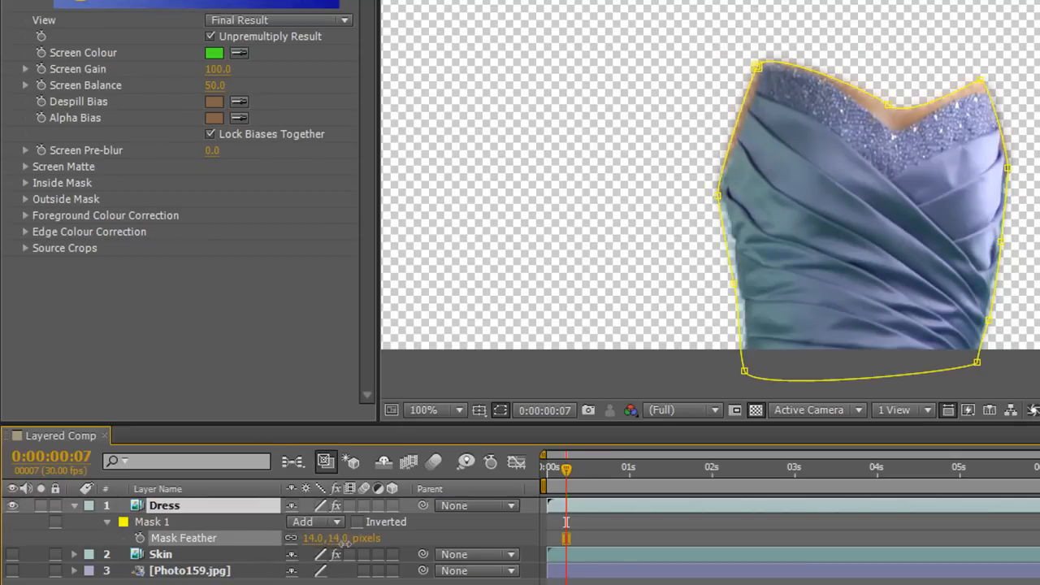
{"action": "left_click_drag", "start_coordinate": [325, 538], "coordinate": [341, 538]}
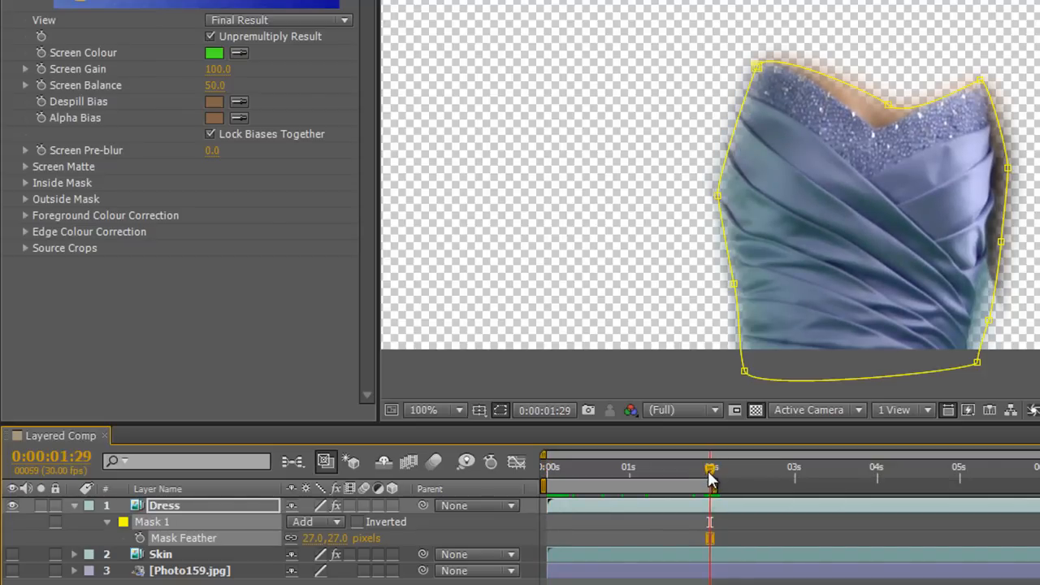
- Return to frame 0 and keyframe the dress Mask Path so its shape can be animated
{"action": "left_click", "coordinate": [543, 468]}
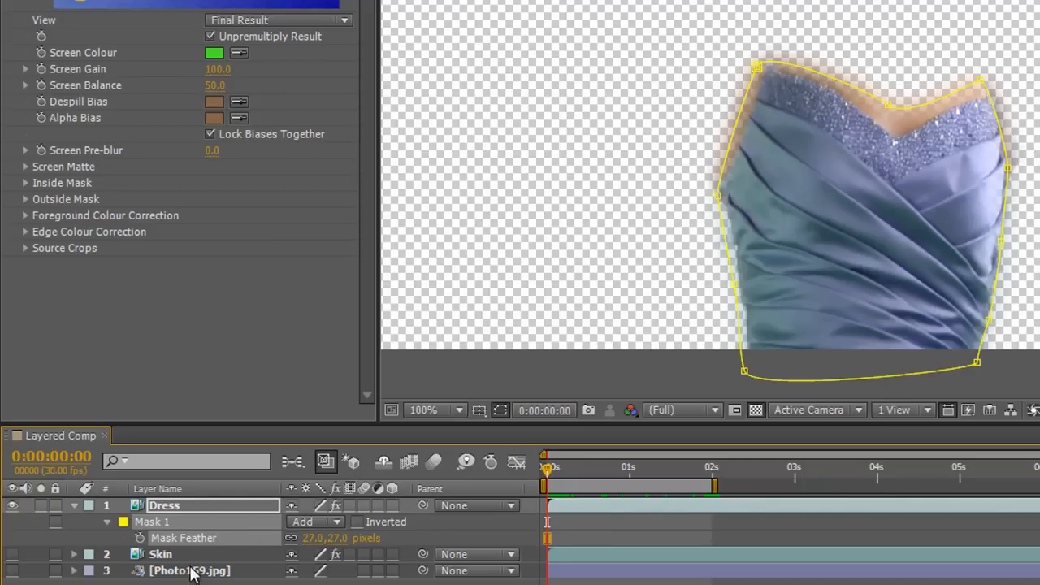
{"action": "left_click", "coordinate": [107, 521]}
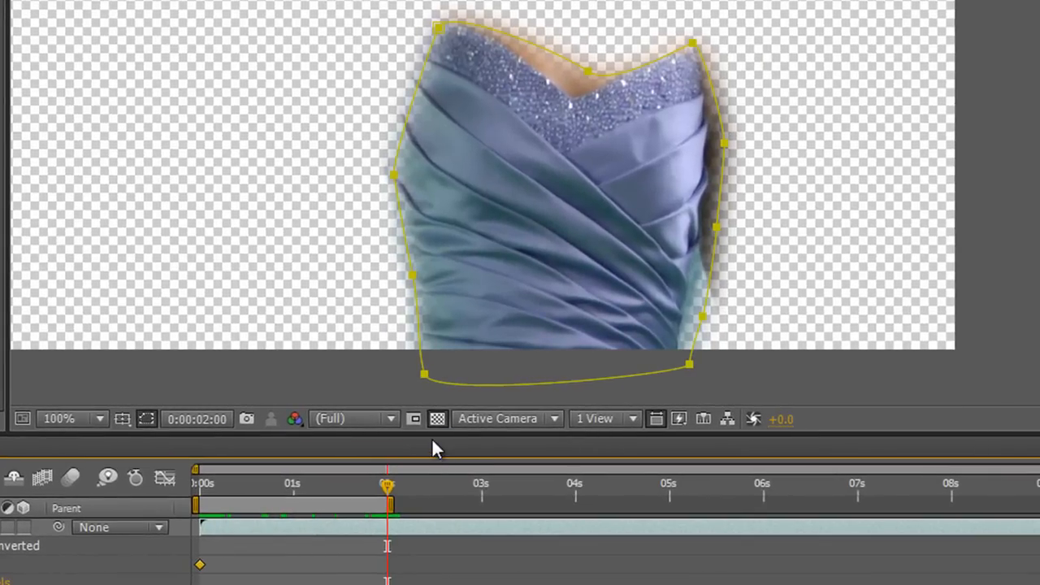
{"action": "mouse_move", "coordinate": [669, 388]}
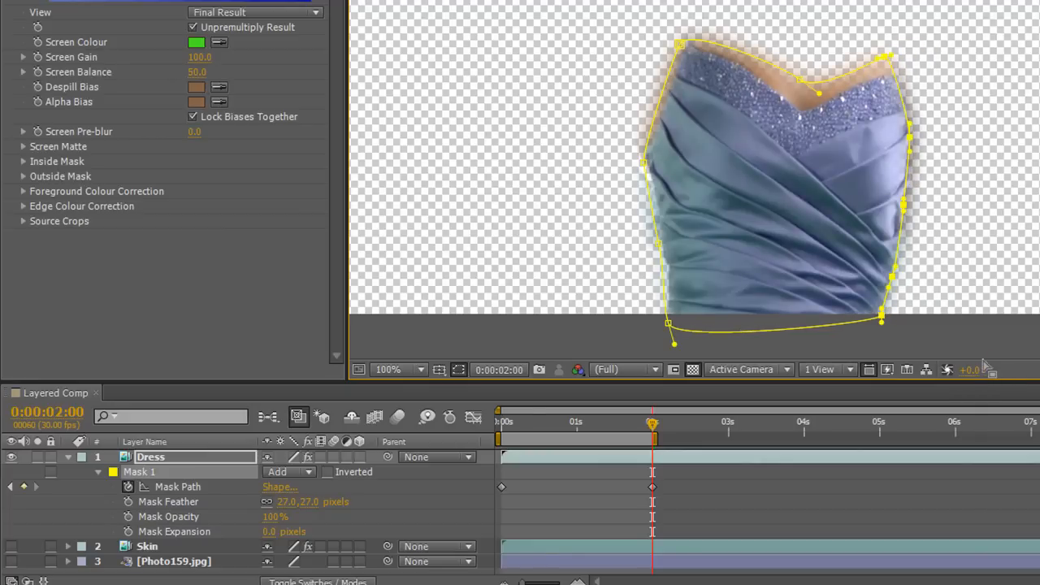
{"action": "mouse_move", "coordinate": [934, 65]}
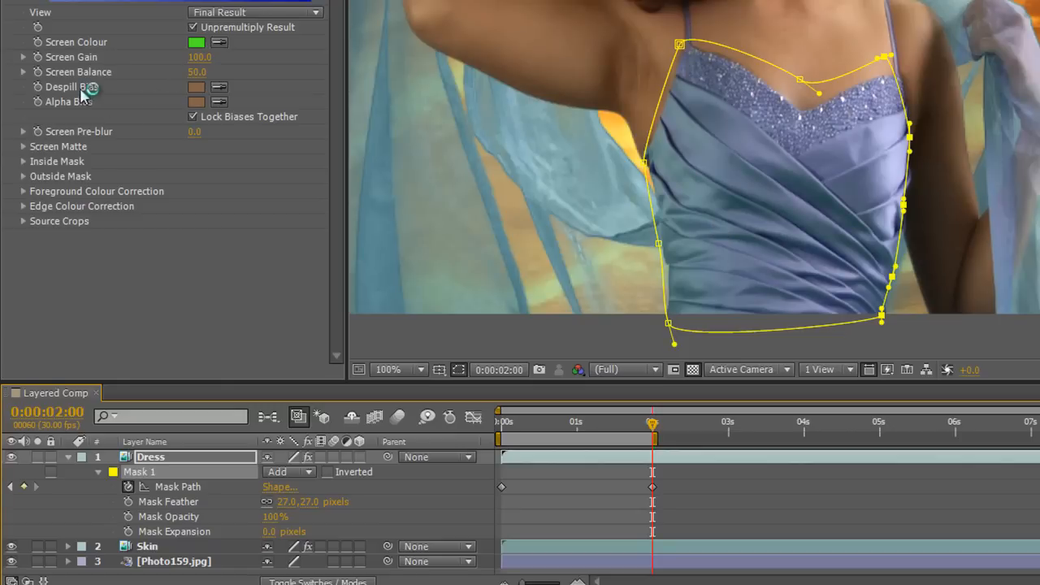
{"action": "mouse_move", "coordinate": [539, 39]}
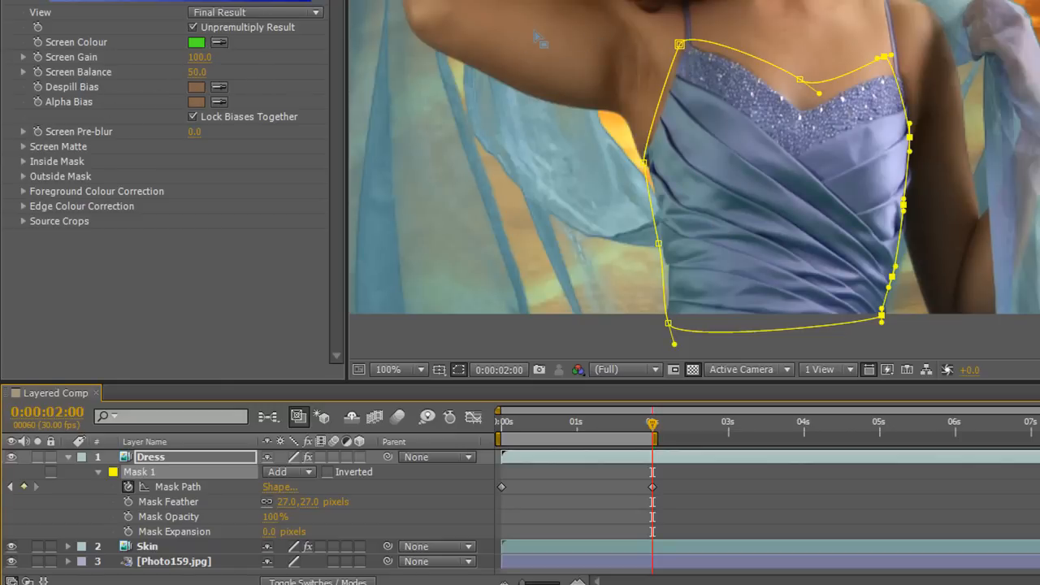
{"action": "mouse_move", "coordinate": [299, 303]}
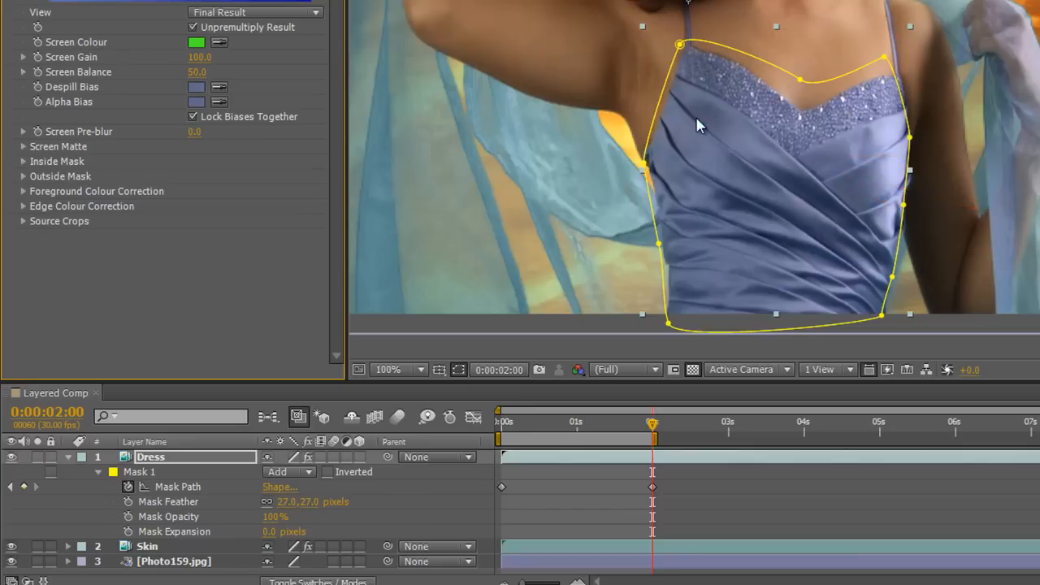
{"action": "mouse_move", "coordinate": [706, 154]}
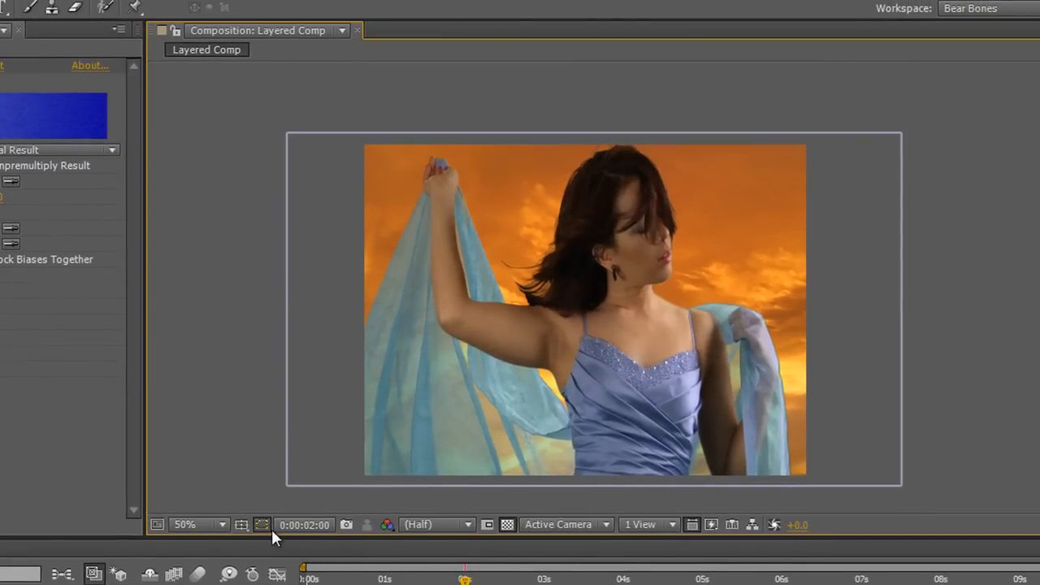
- Set the Composition viewer magnification to Fit so the whole frame is visible
{"action": "left_click", "coordinate": [195, 523]}
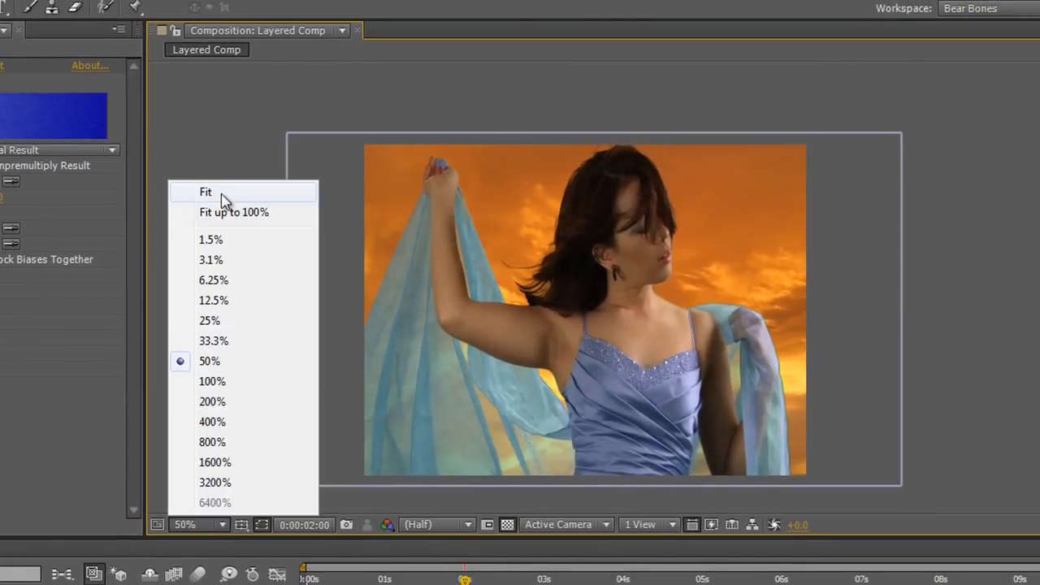
{"action": "left_click", "coordinate": [205, 192]}
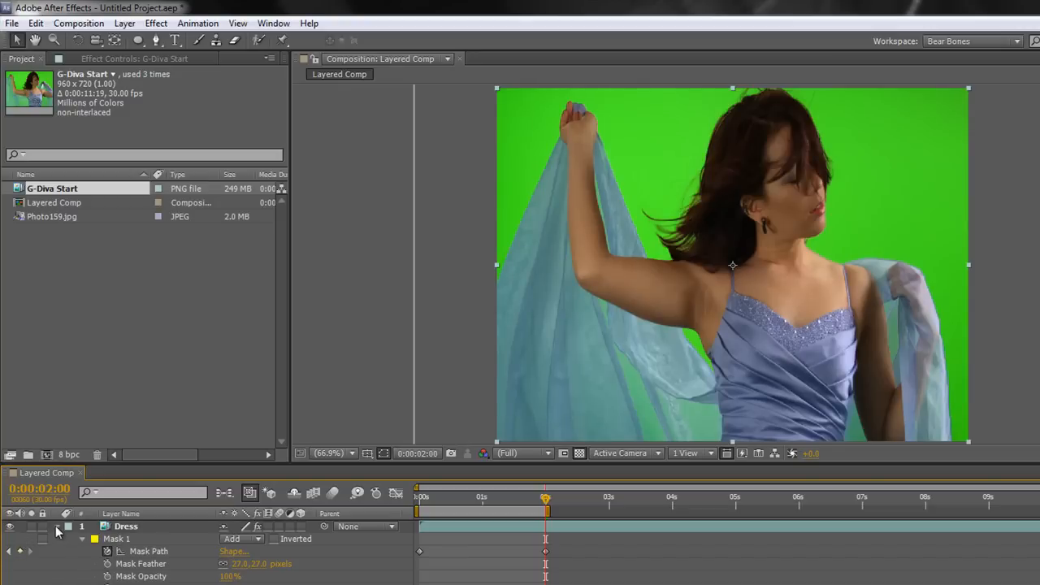
- Toggle the G-Diva Start footage's visibility for comparison, then return to 0:00
{"action": "left_click", "coordinate": [57, 526]}
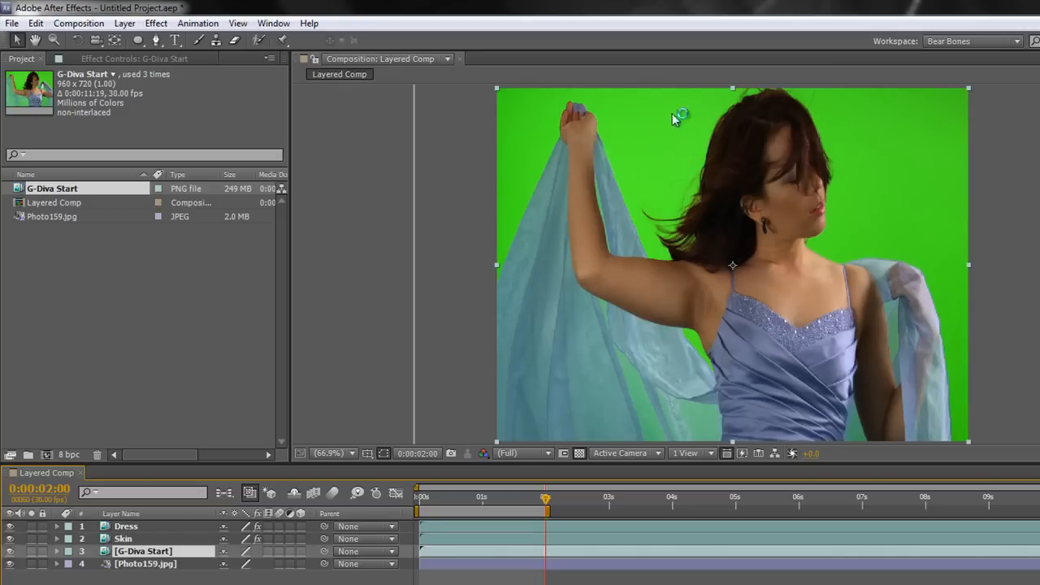
{"action": "mouse_move", "coordinate": [621, 128]}
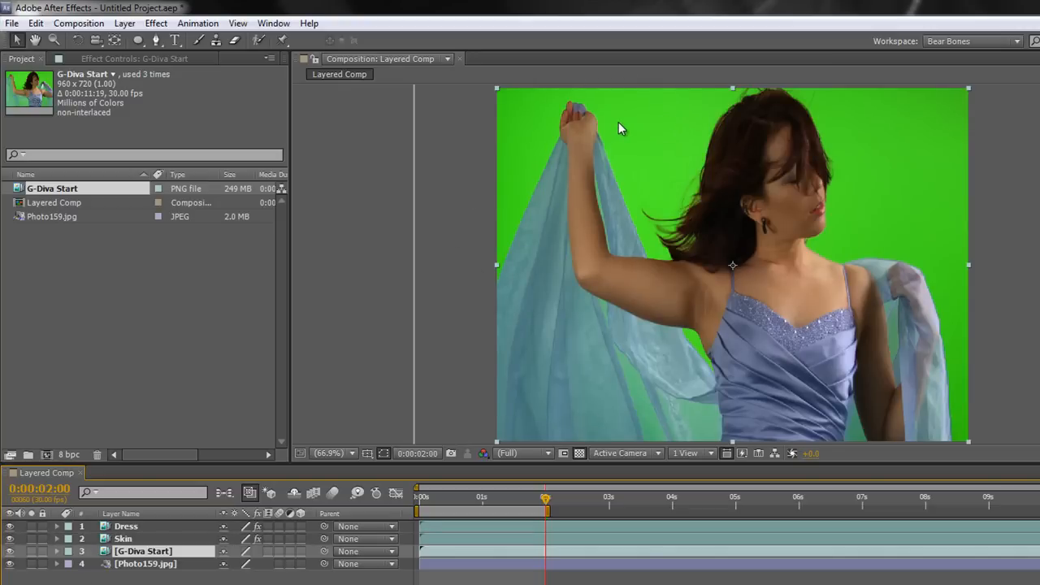
{"action": "mouse_move", "coordinate": [715, 143]}
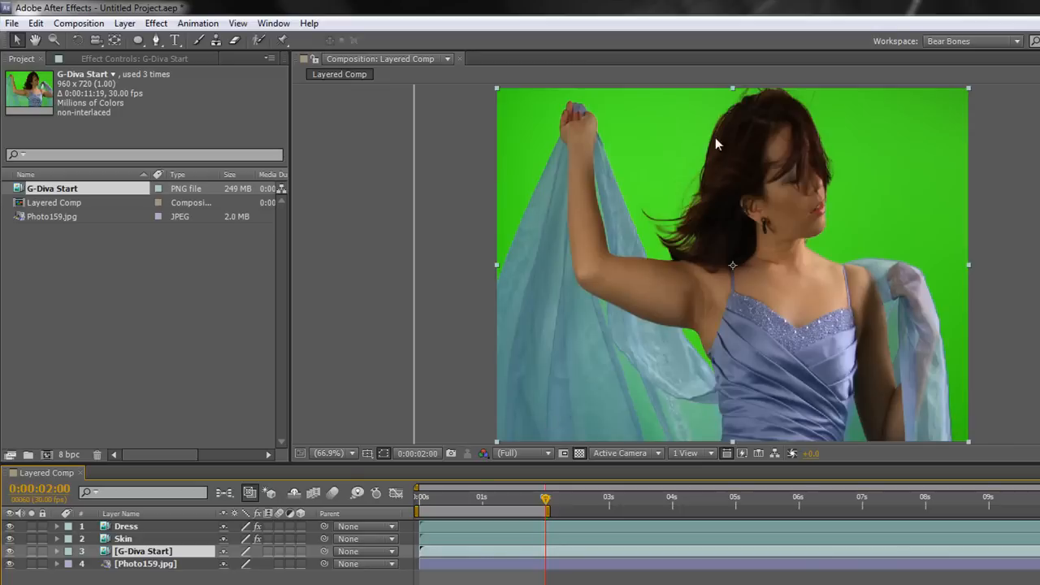
{"action": "mouse_move", "coordinate": [831, 361]}
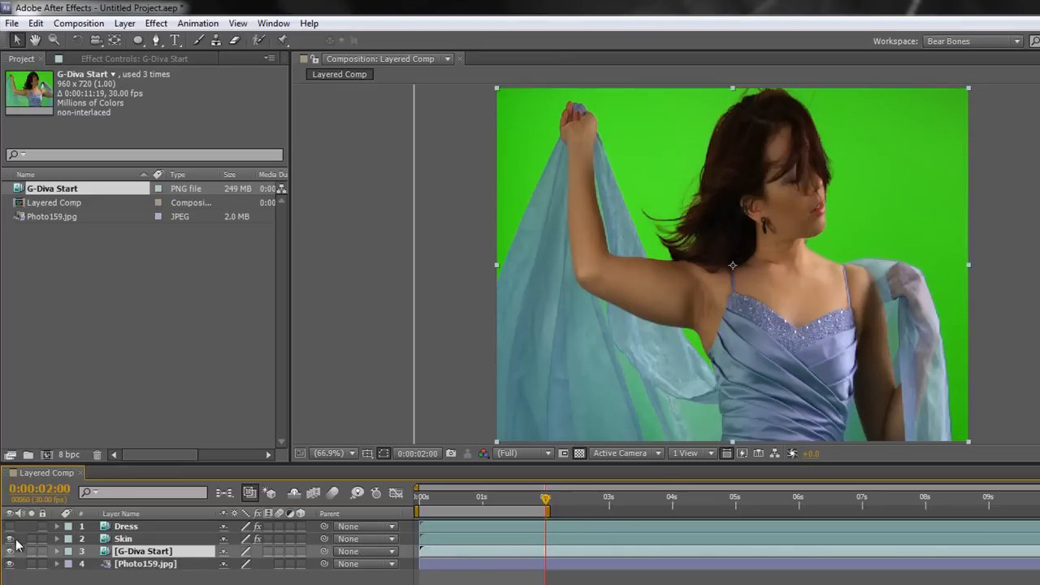
{"action": "left_click", "coordinate": [10, 526]}
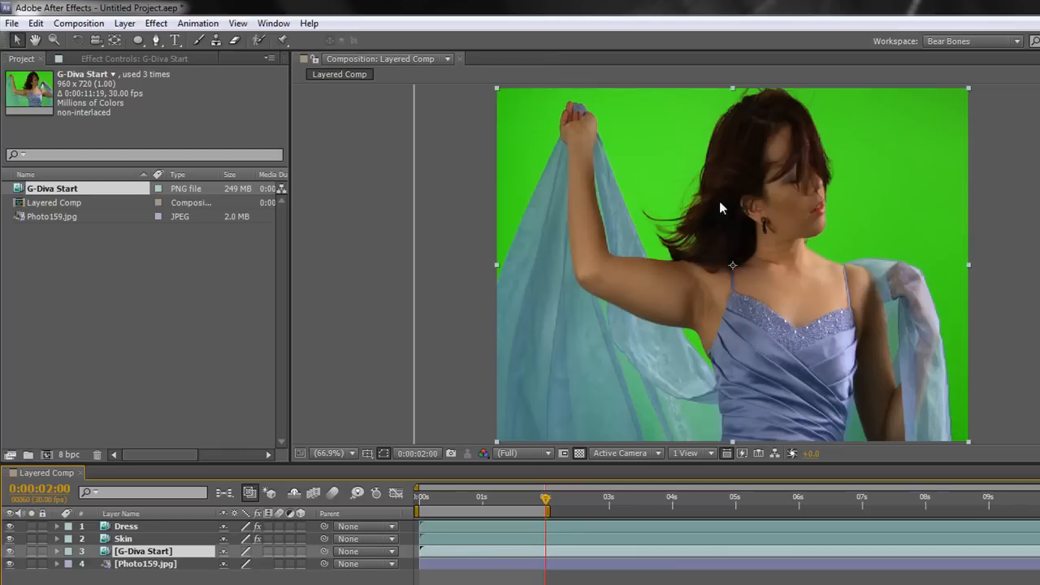
{"action": "mouse_move", "coordinate": [679, 273]}
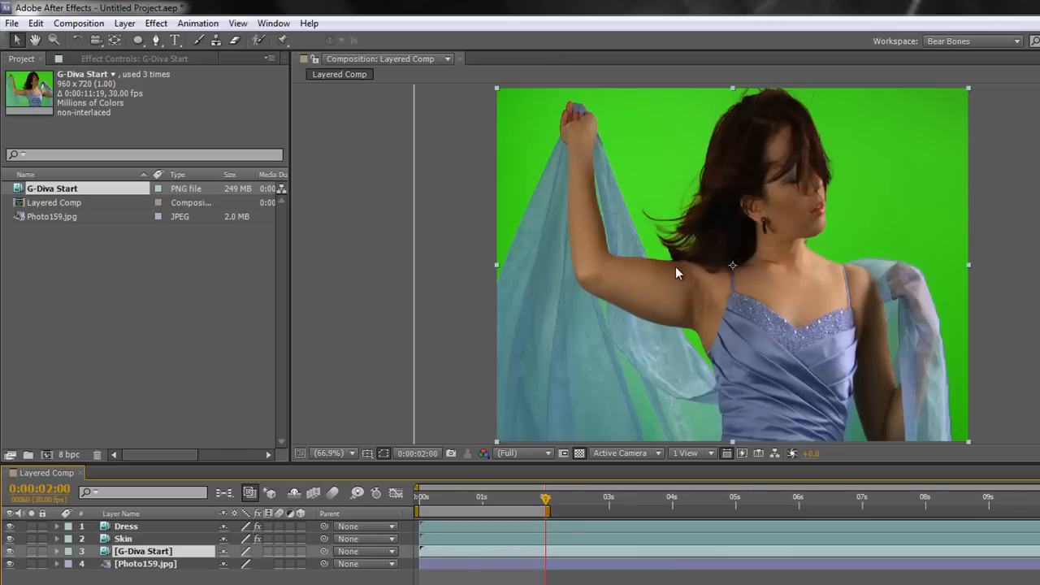
{"action": "mouse_move", "coordinate": [723, 230]}
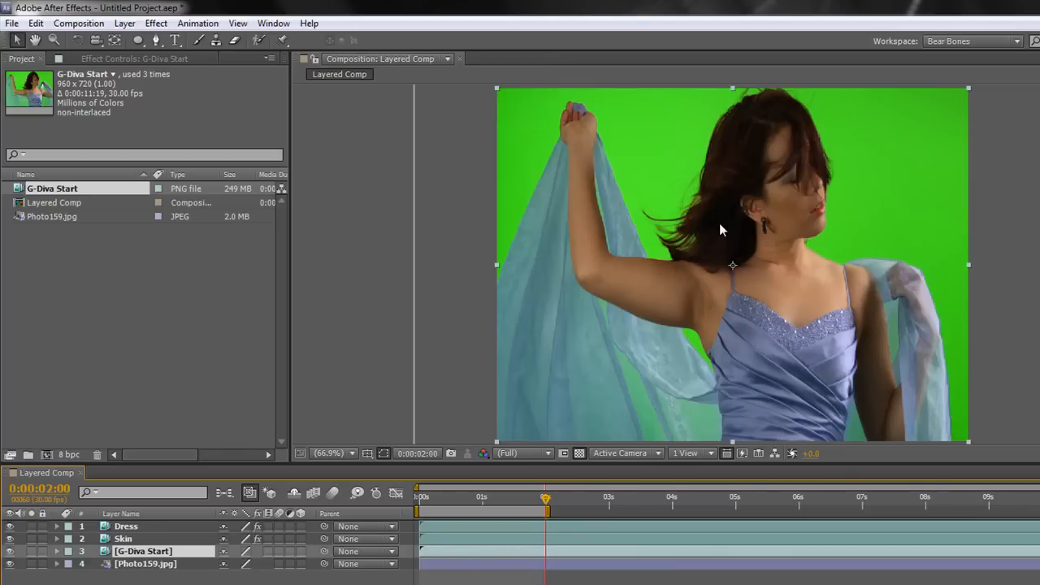
{"action": "mouse_move", "coordinate": [666, 406]}
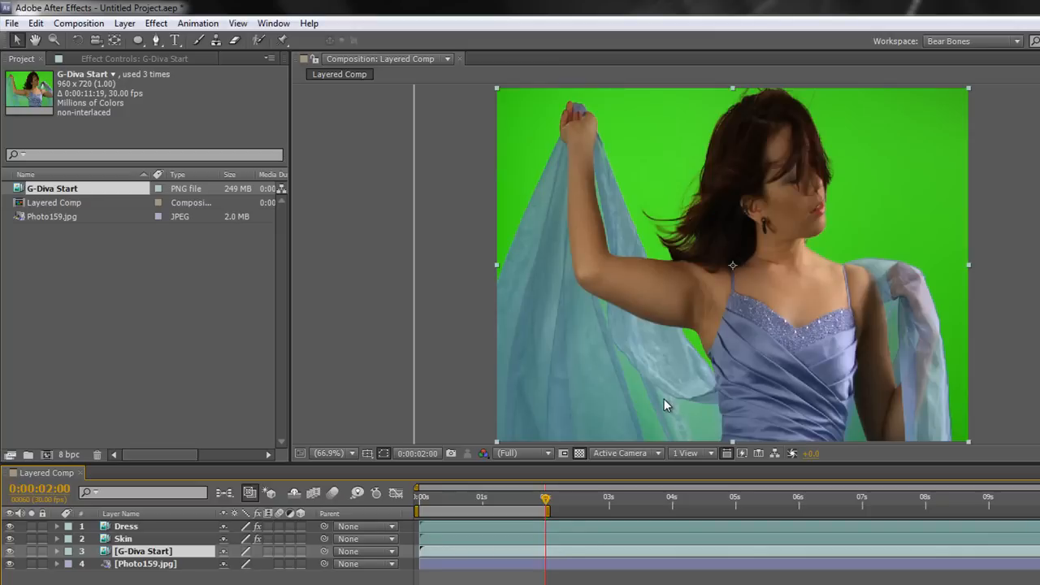
{"action": "left_click_drag", "start_coordinate": [544, 497], "coordinate": [422, 497]}
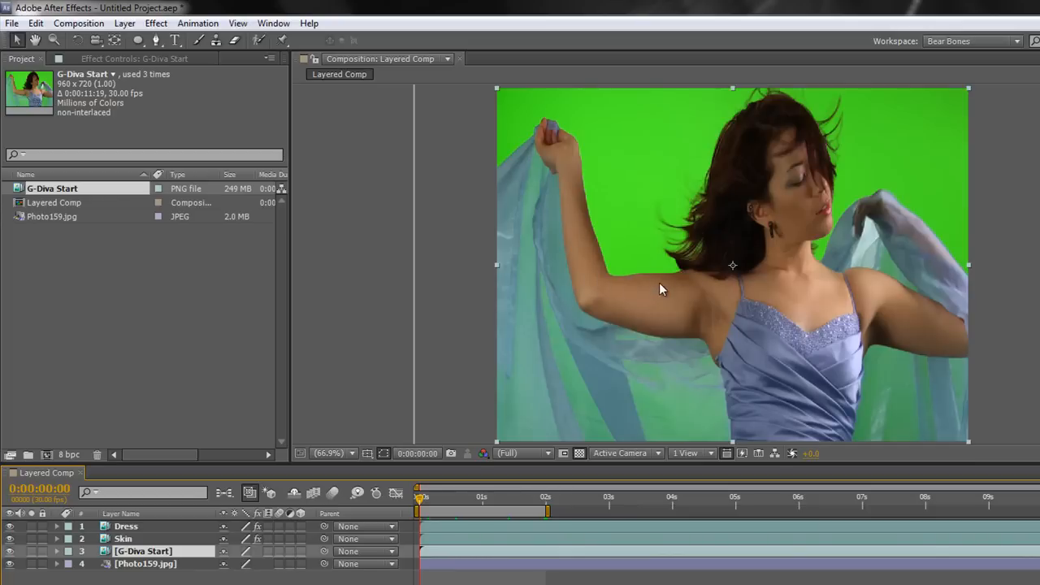
{"action": "mouse_move", "coordinate": [664, 289]}
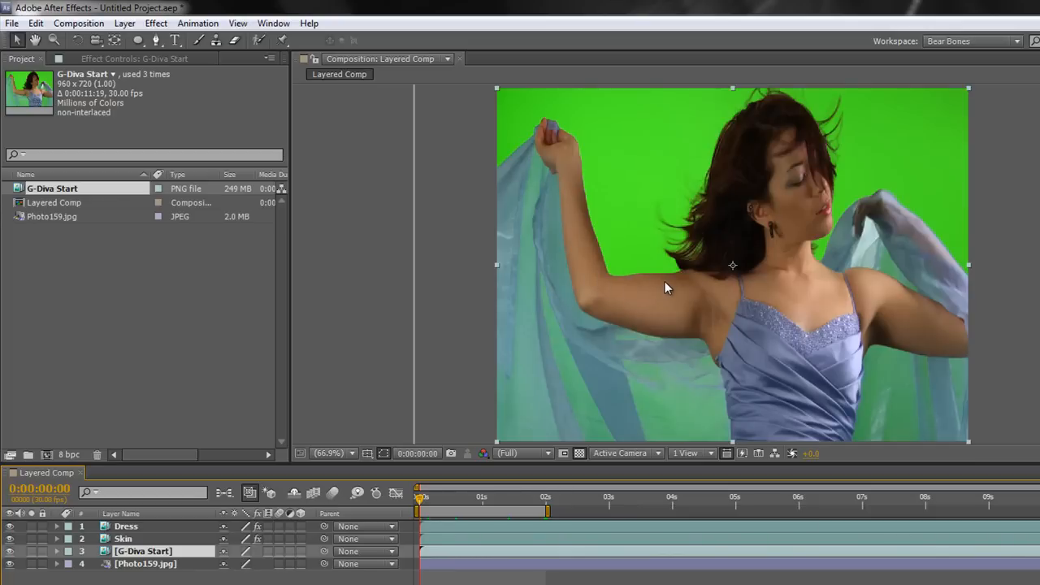